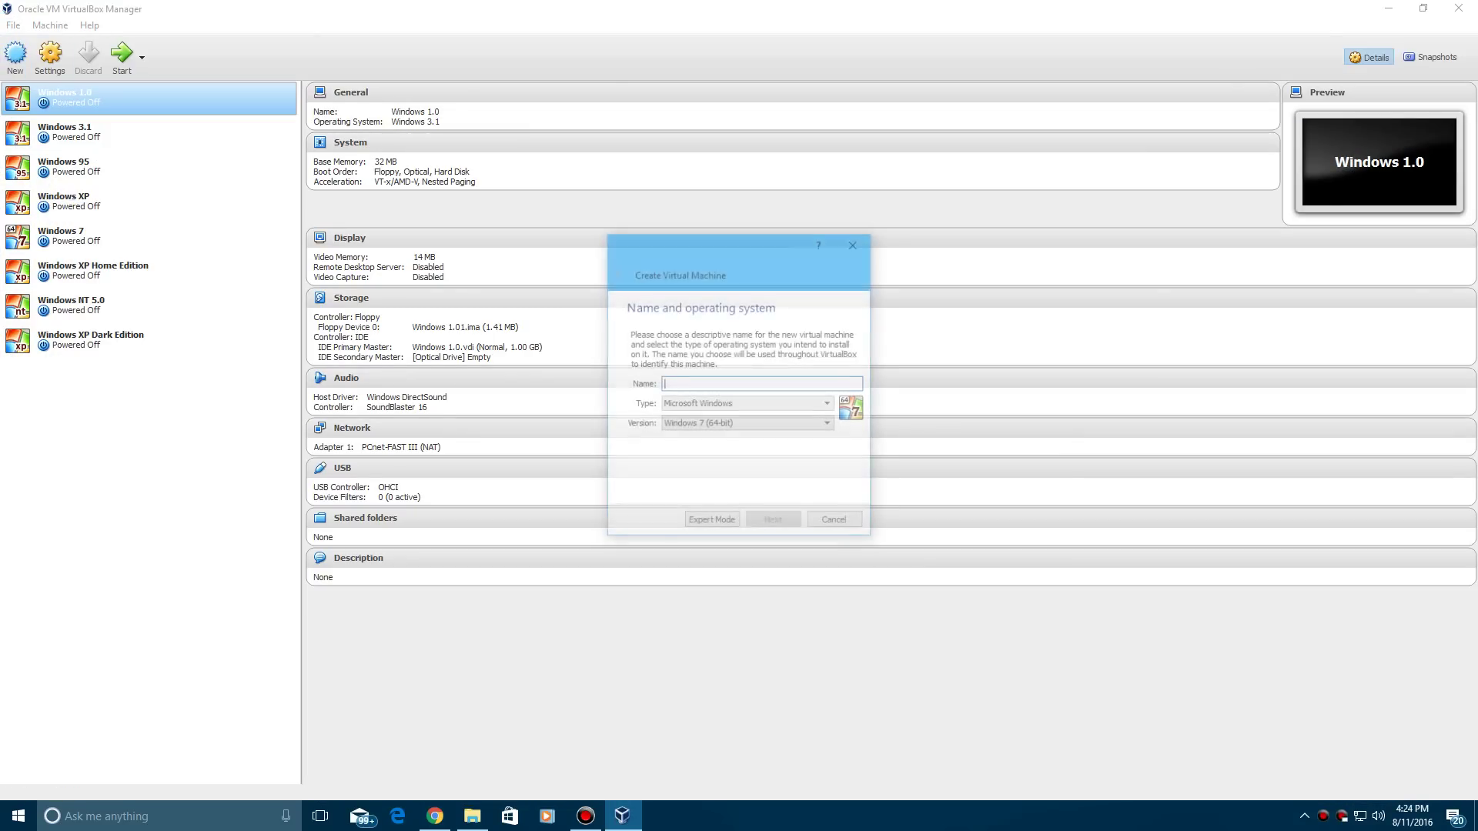
Create the 'Windows XP Starter Edition' VM as Windows XP (32-bit) with 512 MB memory.
text(Windows XP Starter Editi)
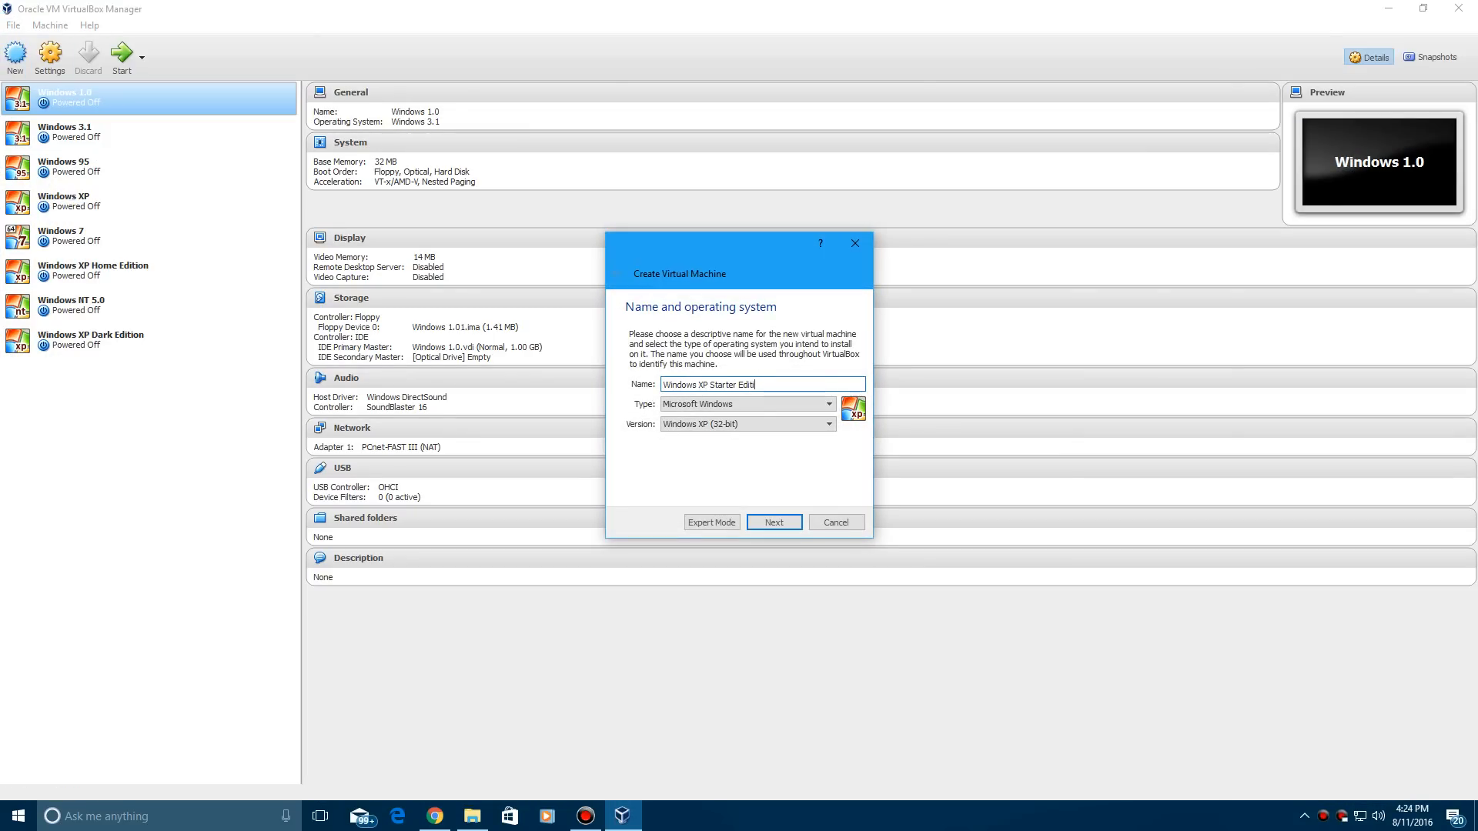
text(on)
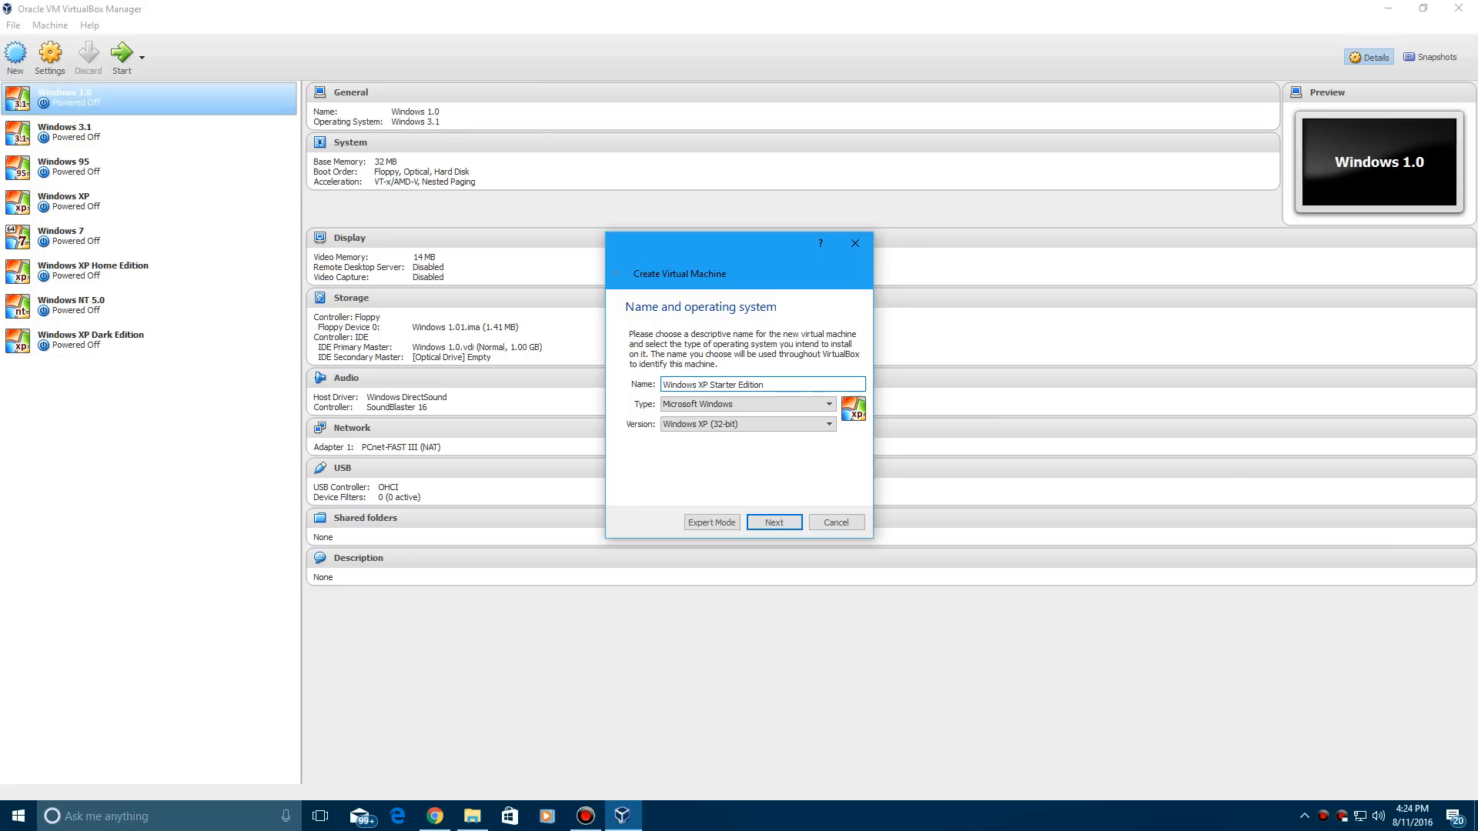
click(775, 522)
text(5)
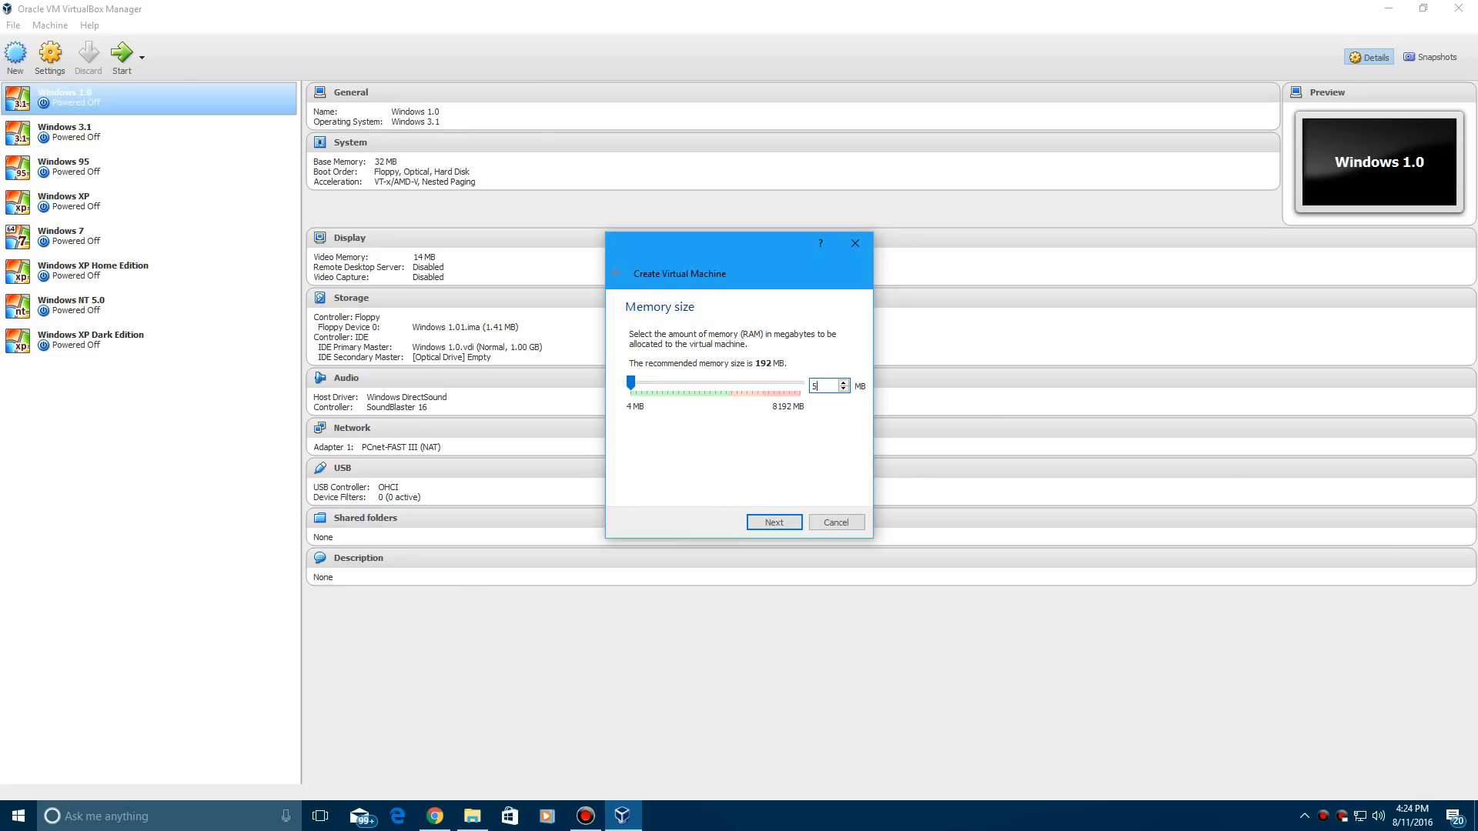
click(774, 521)
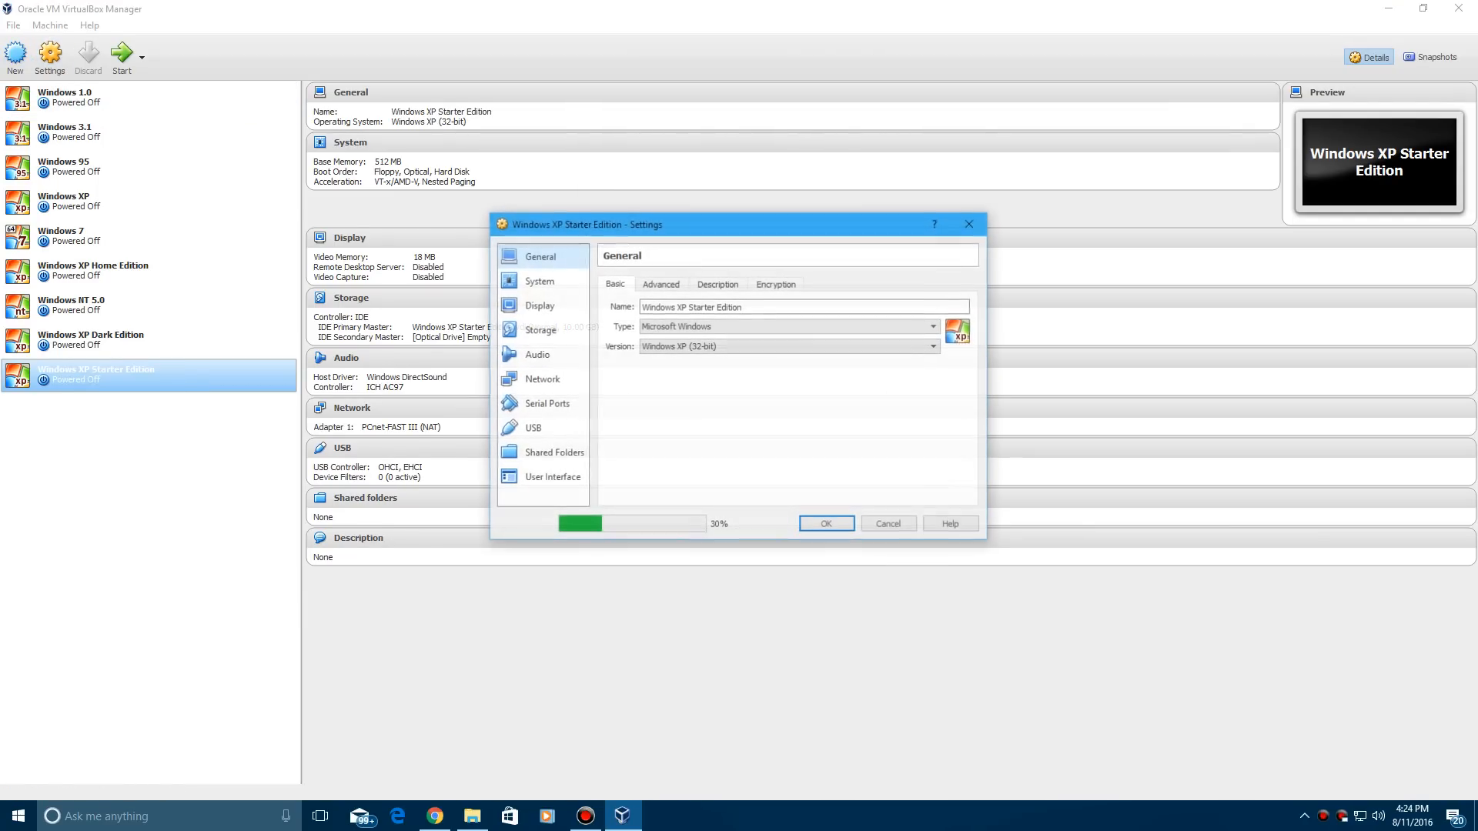
Attach Windows XP Starter Edition.iso to the optical drive in Storage and save the settings.
click(538, 329)
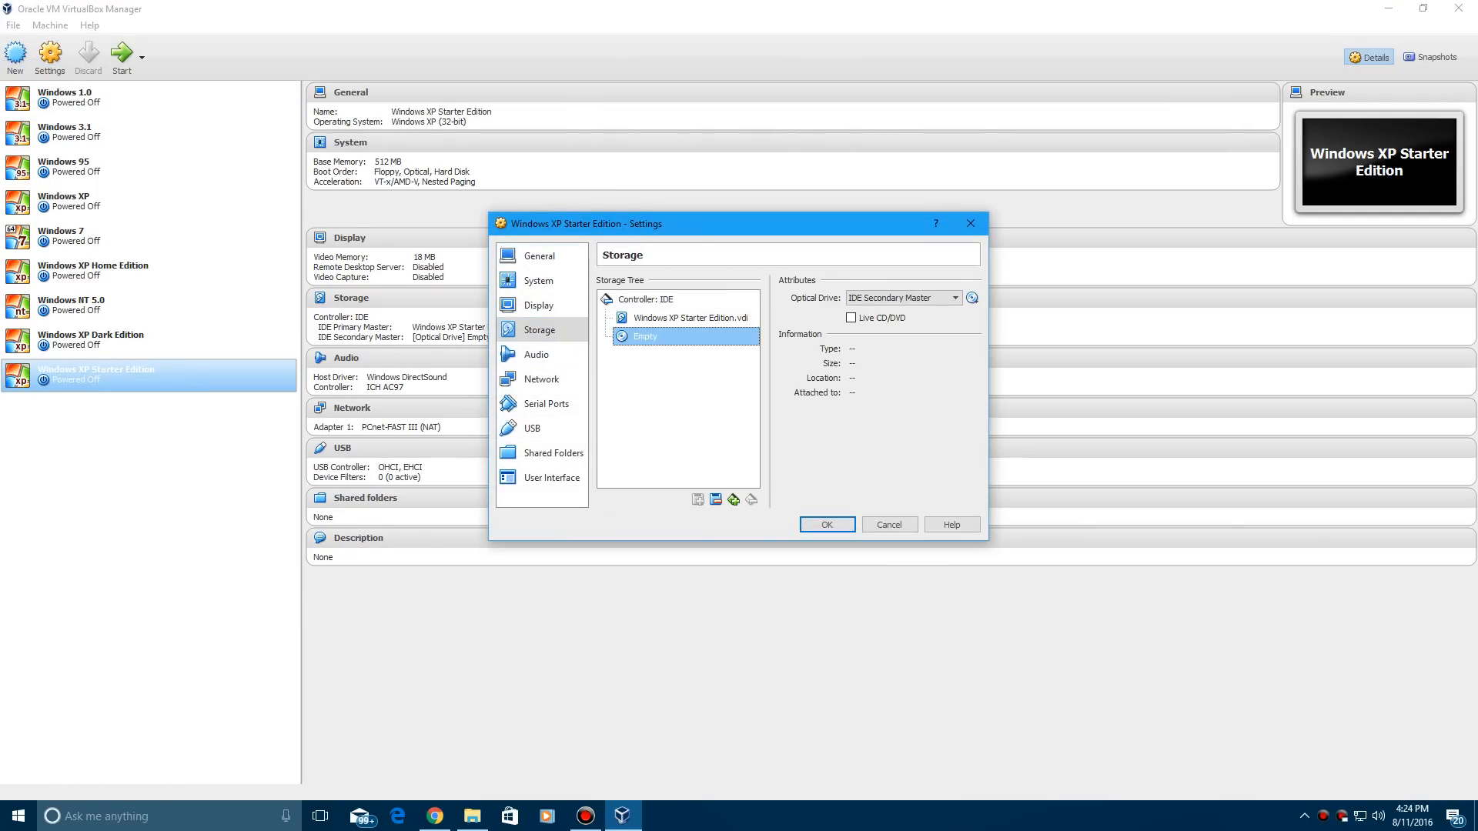
click(970, 298)
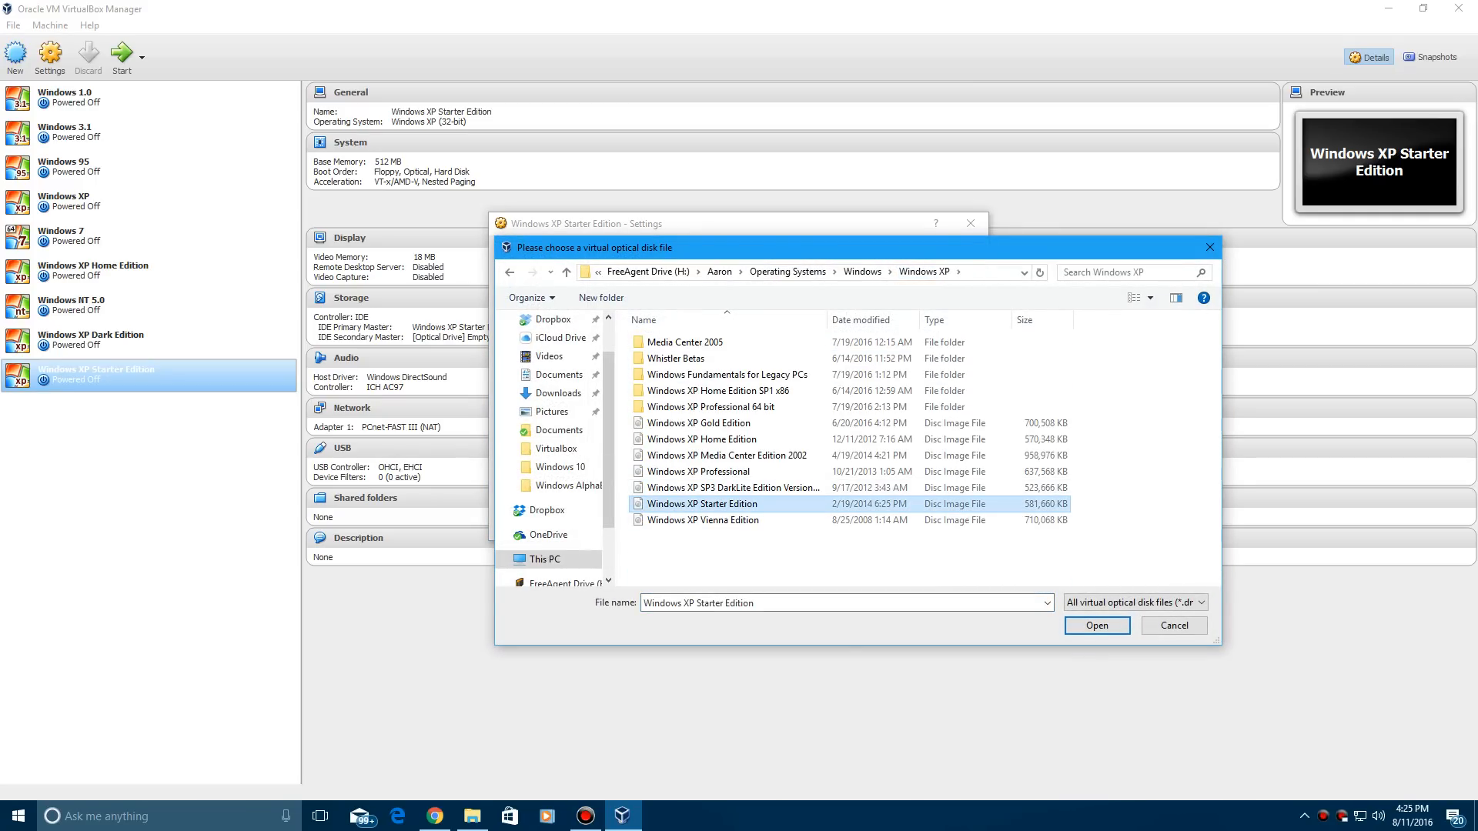
click(1097, 625)
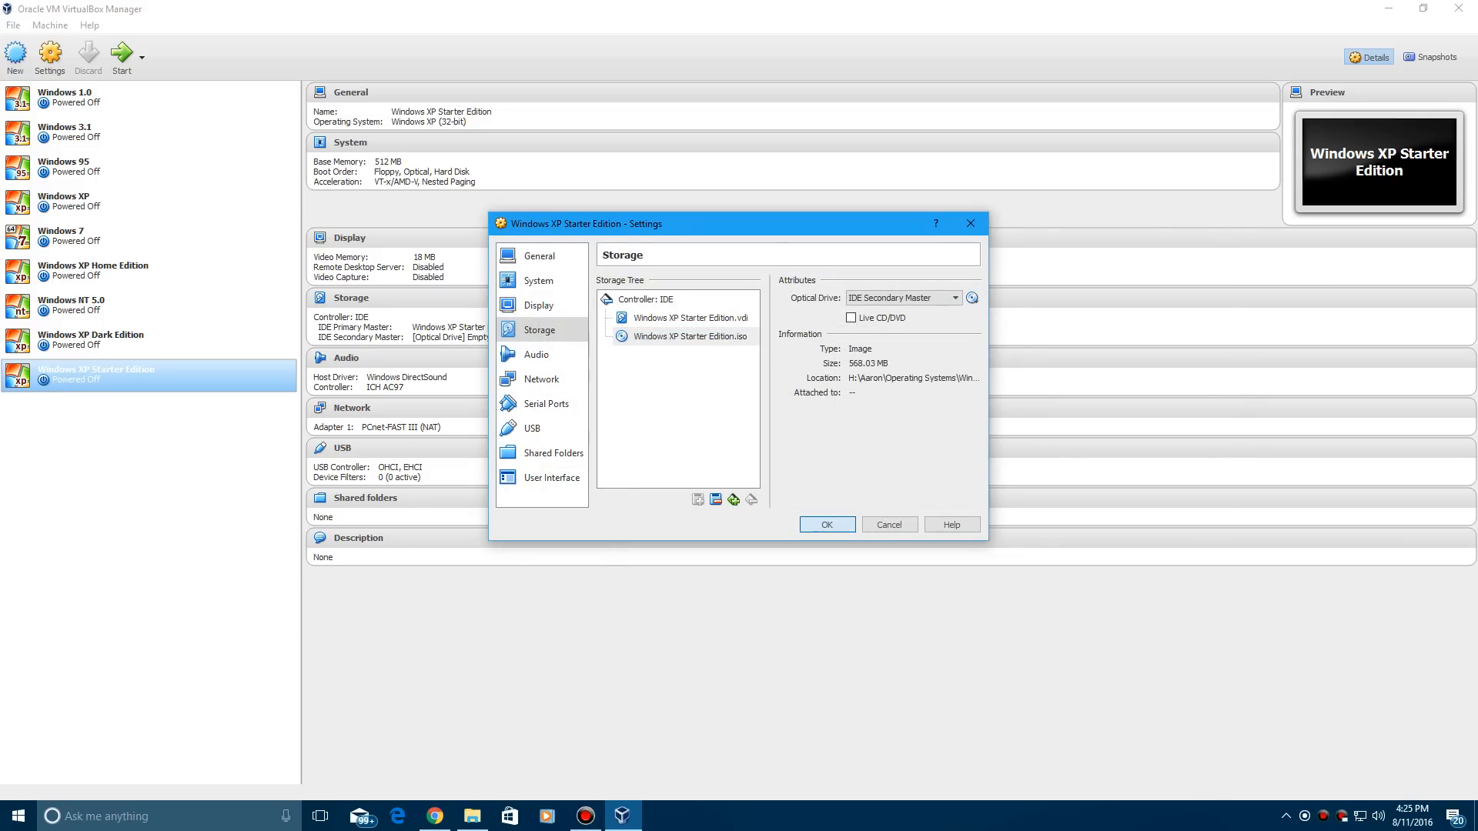
click(827, 524)
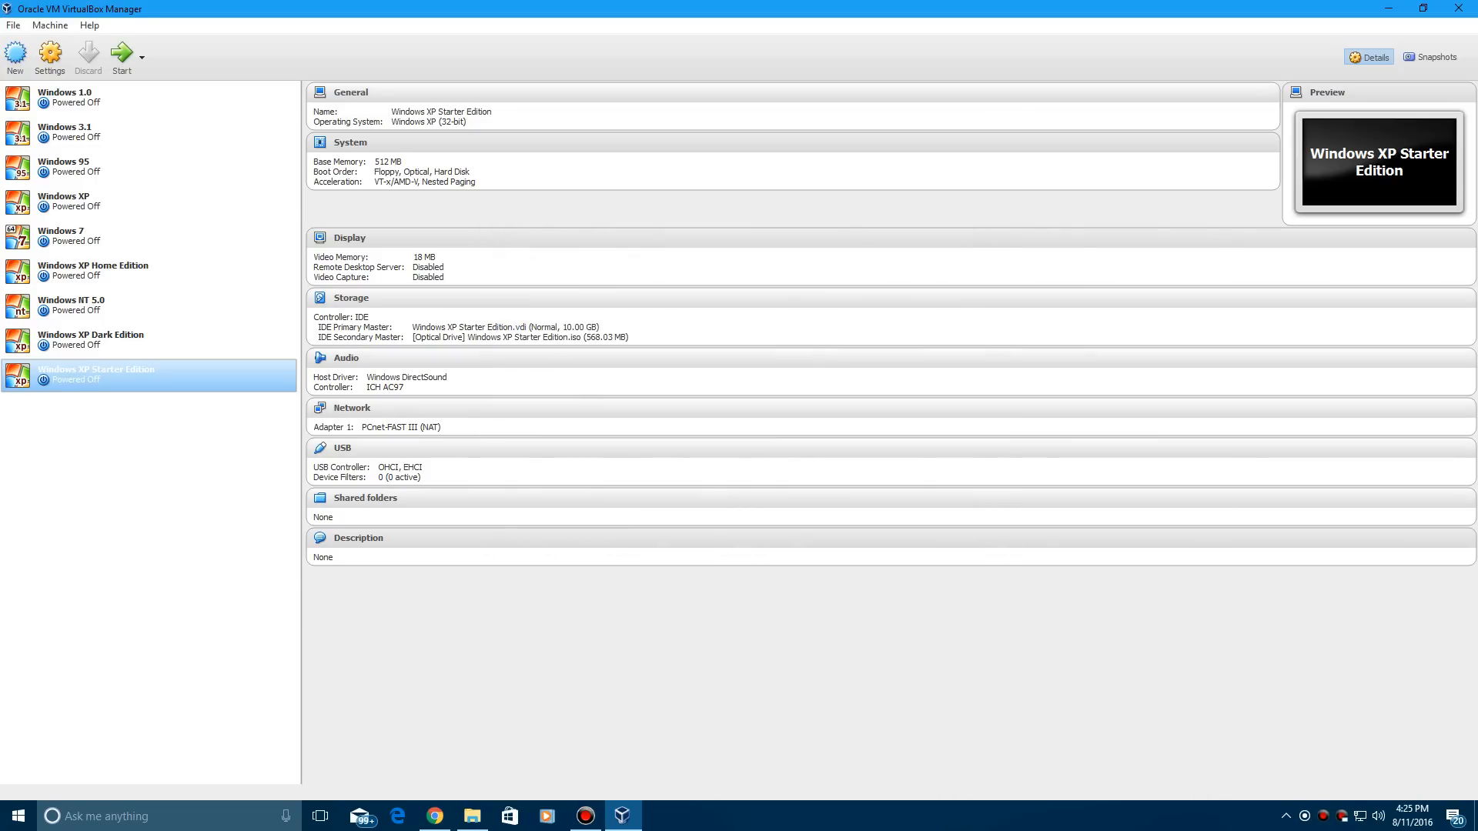
mouse_move(123, 54)
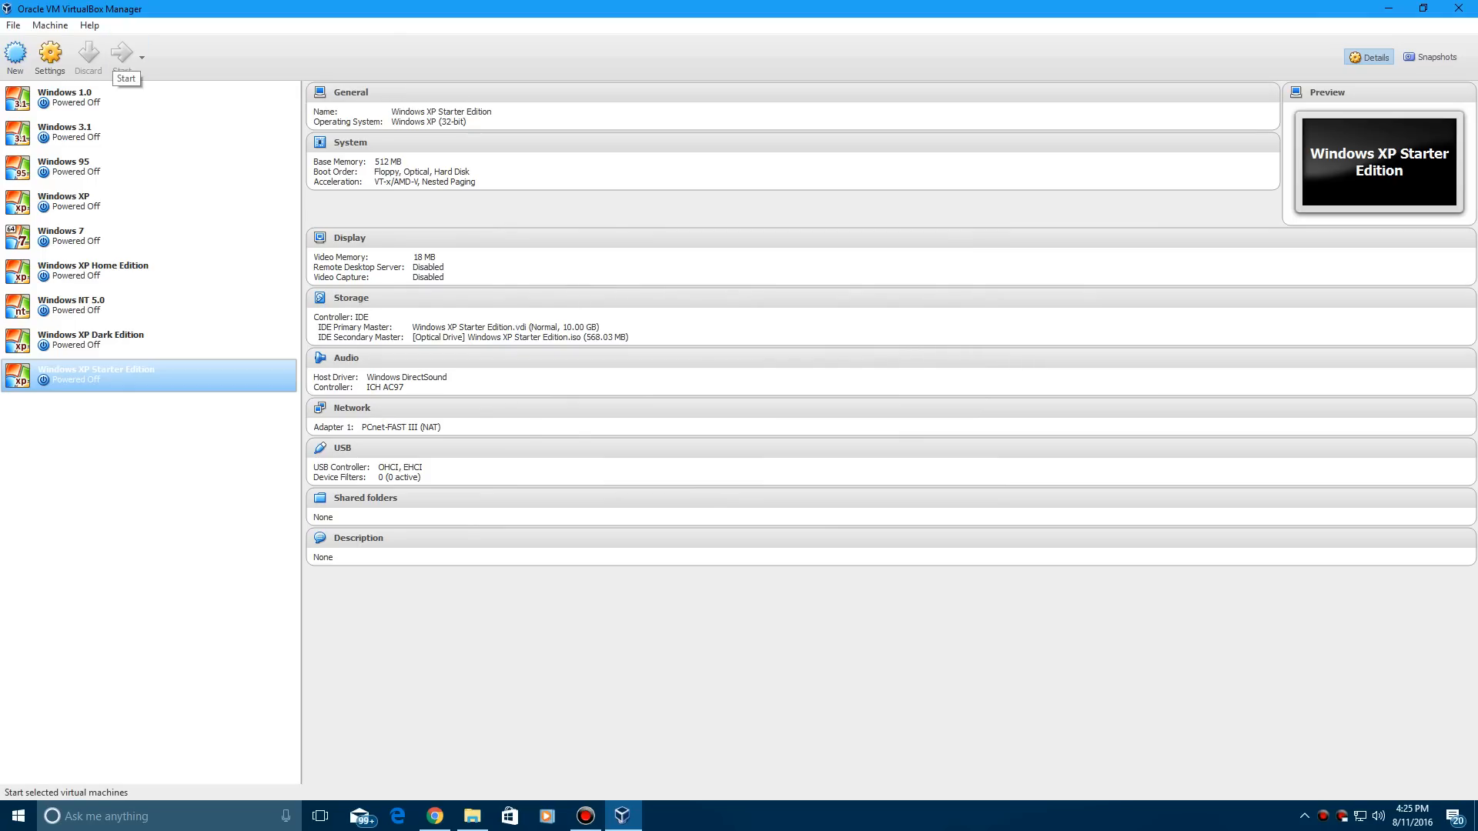
Start the Windows XP Starter Edition VM so it boots from the ISO into Setup.
click(120, 54)
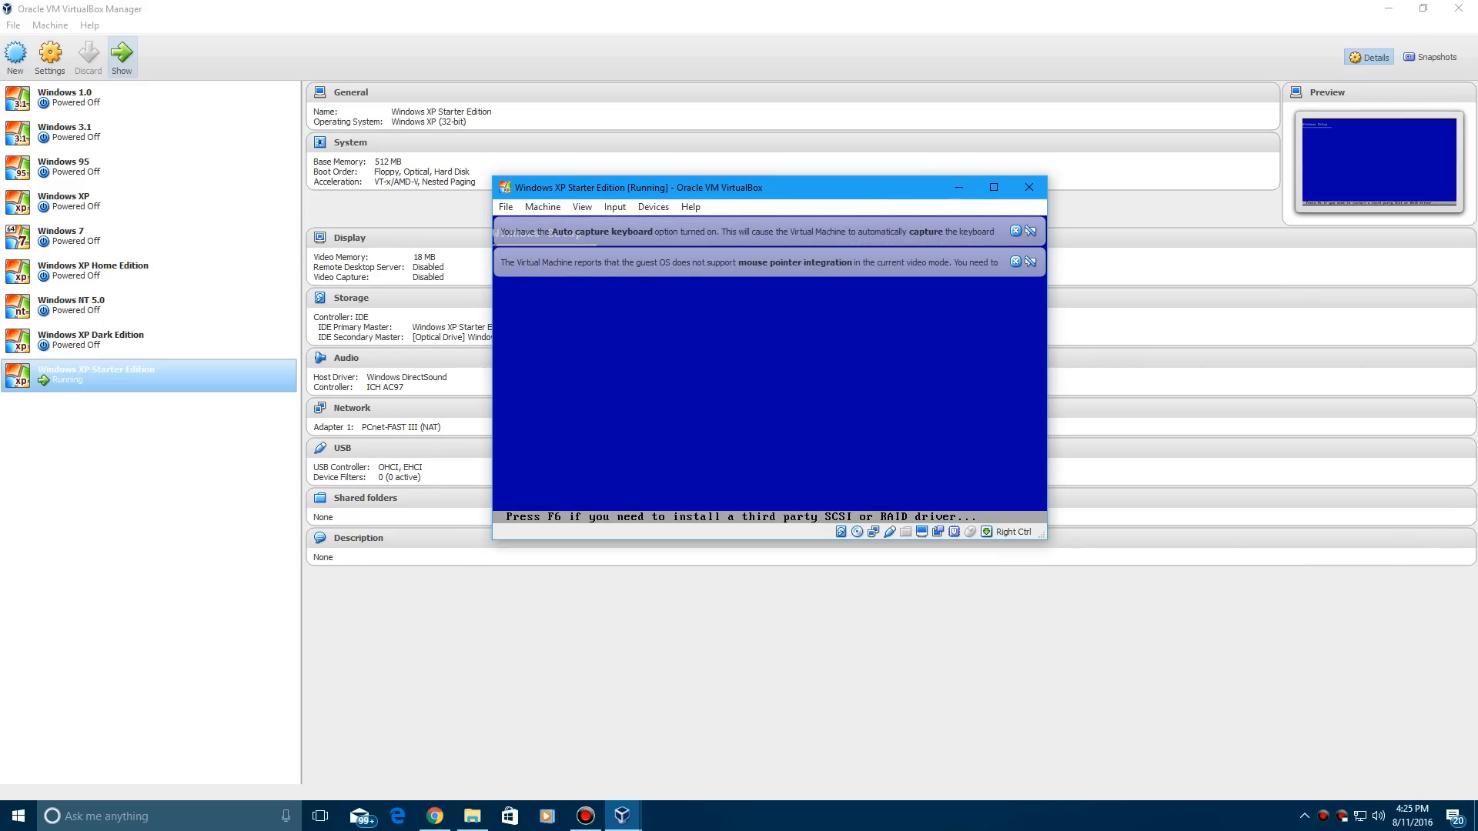
click(994, 187)
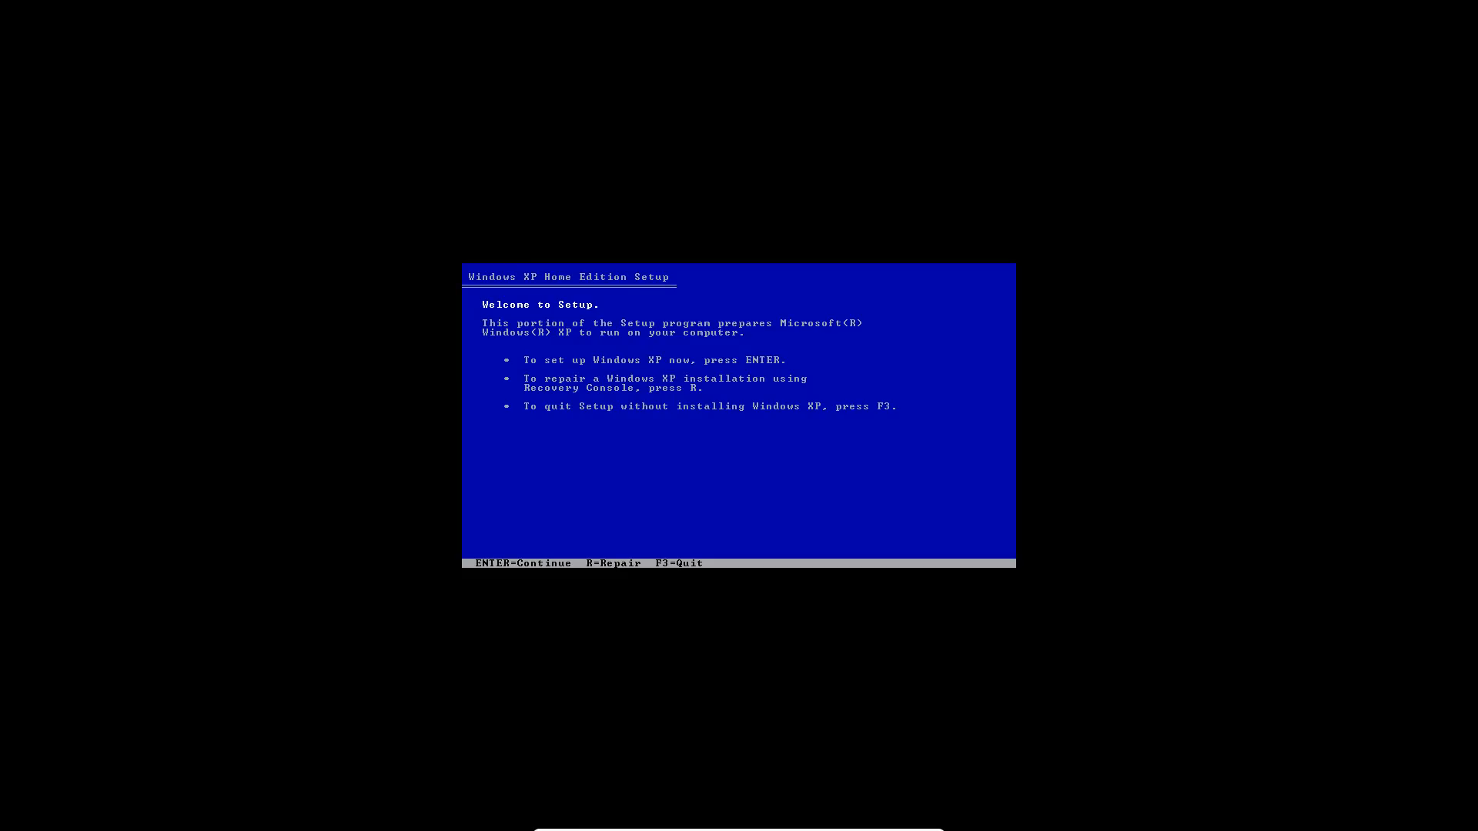
Begin Setup, accept the license with F8, create a partition and quick-format it as NTFS.
key(enter)
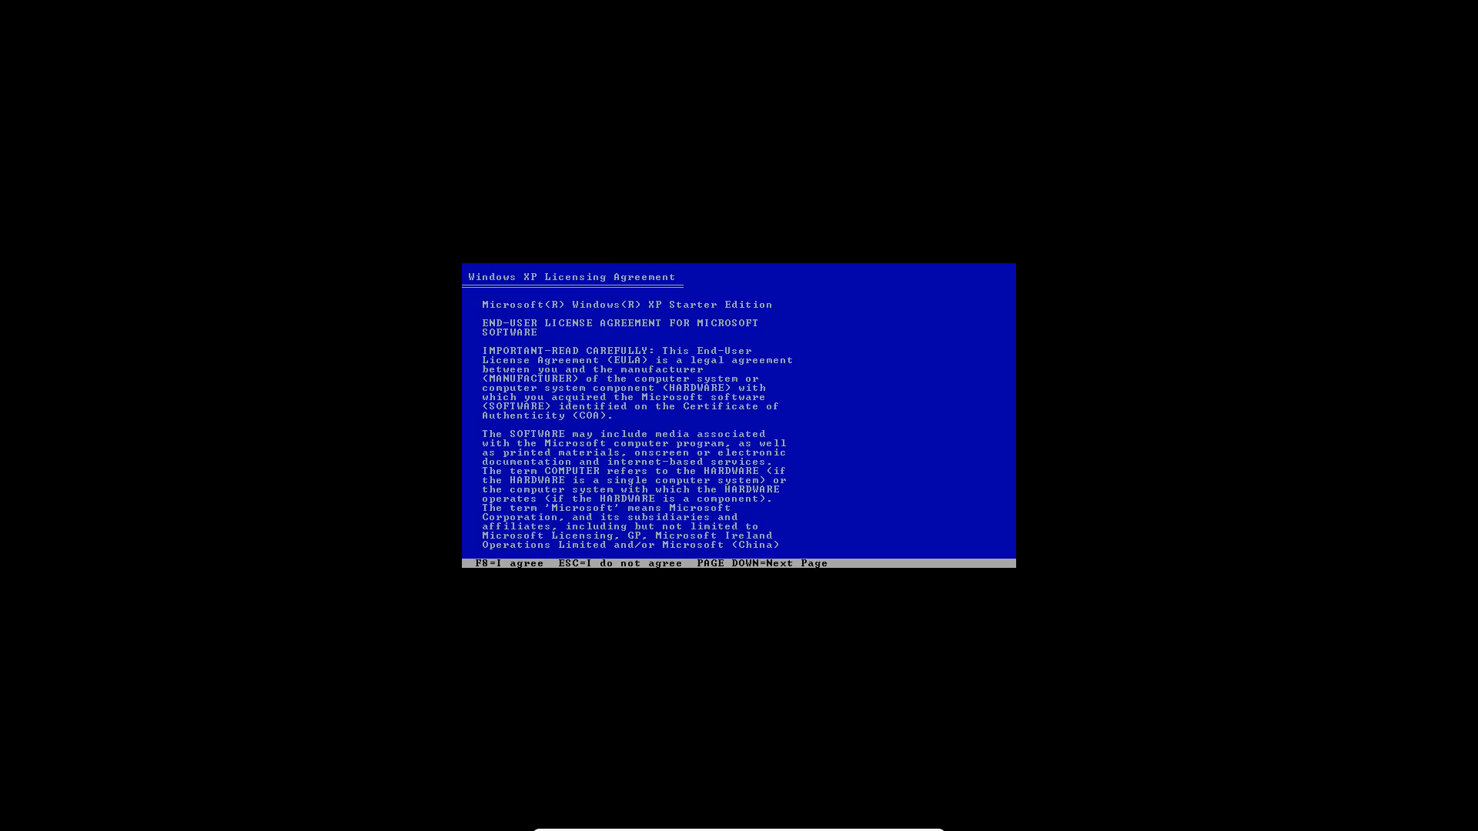
key(F8)
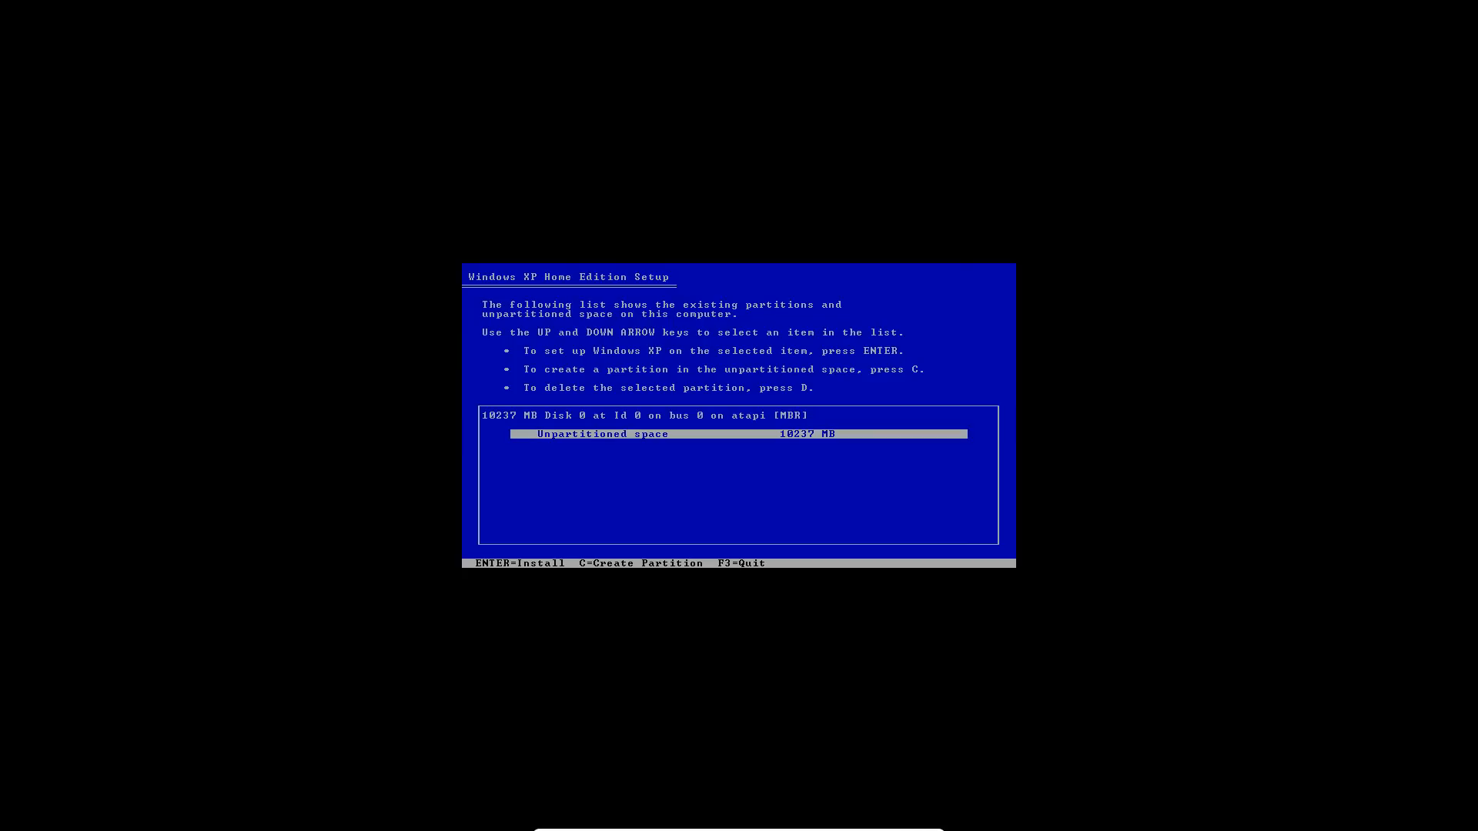
key(enter)
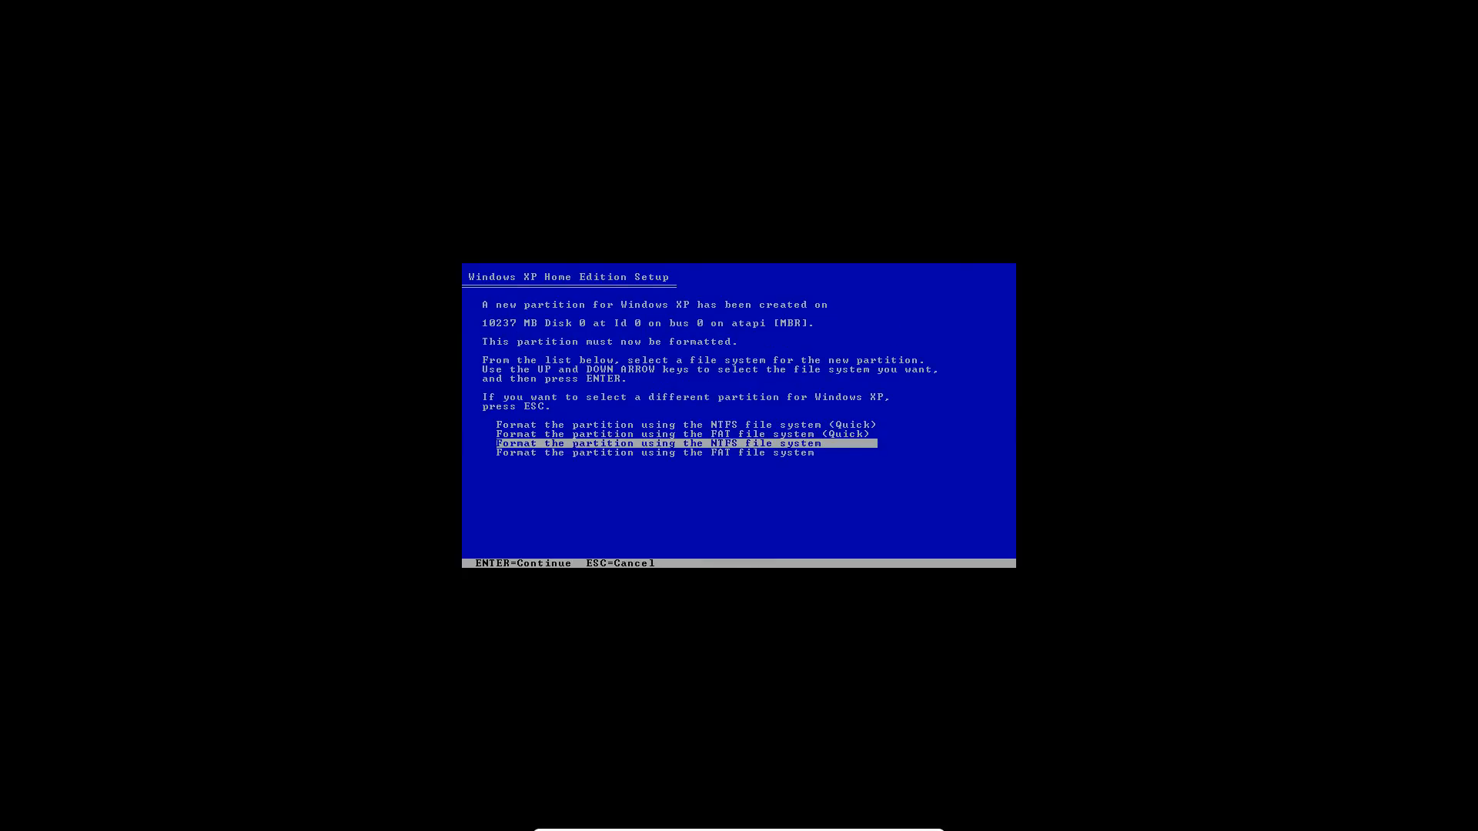
key(up)
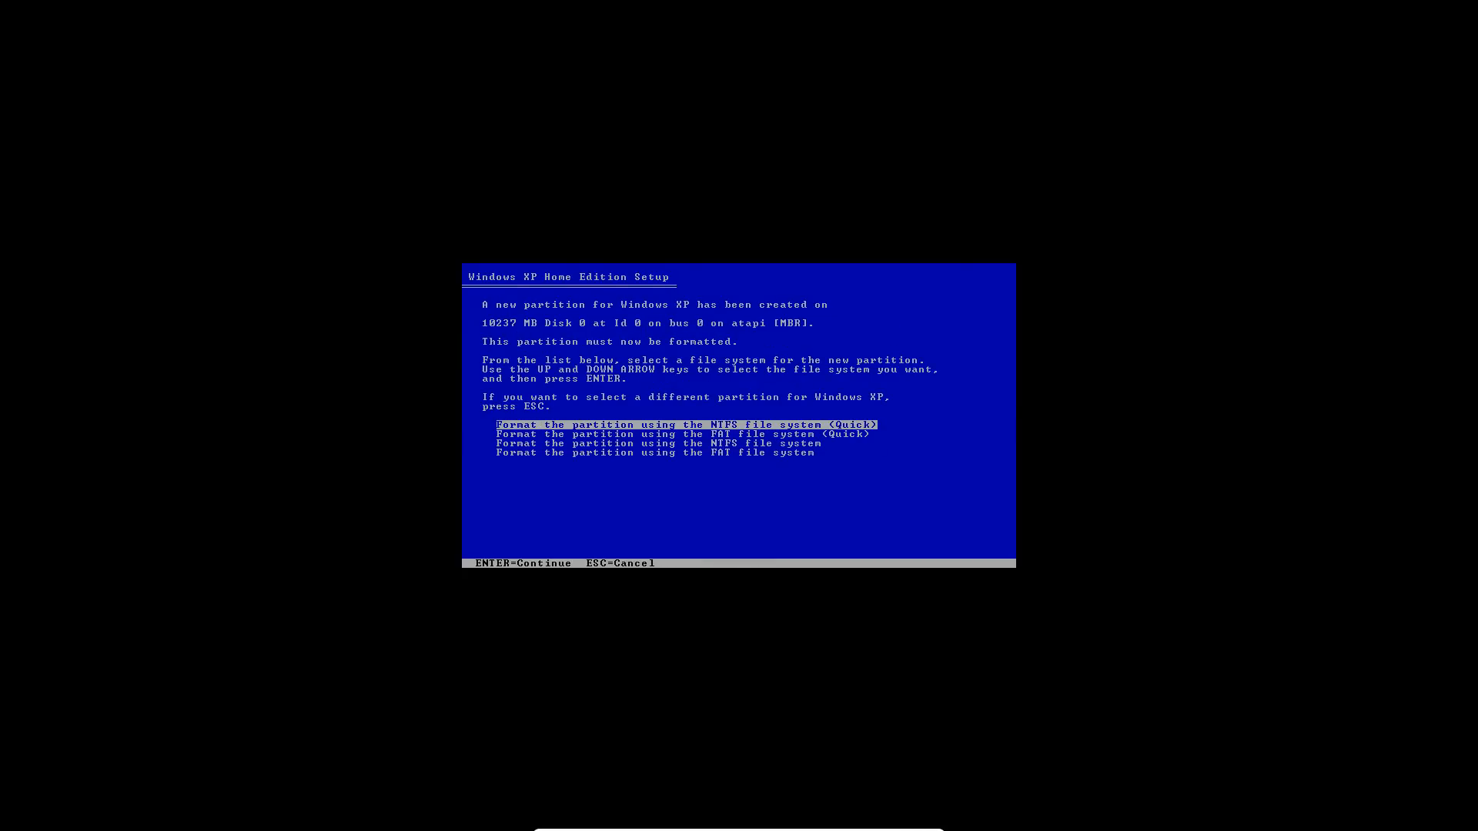
key(enter)
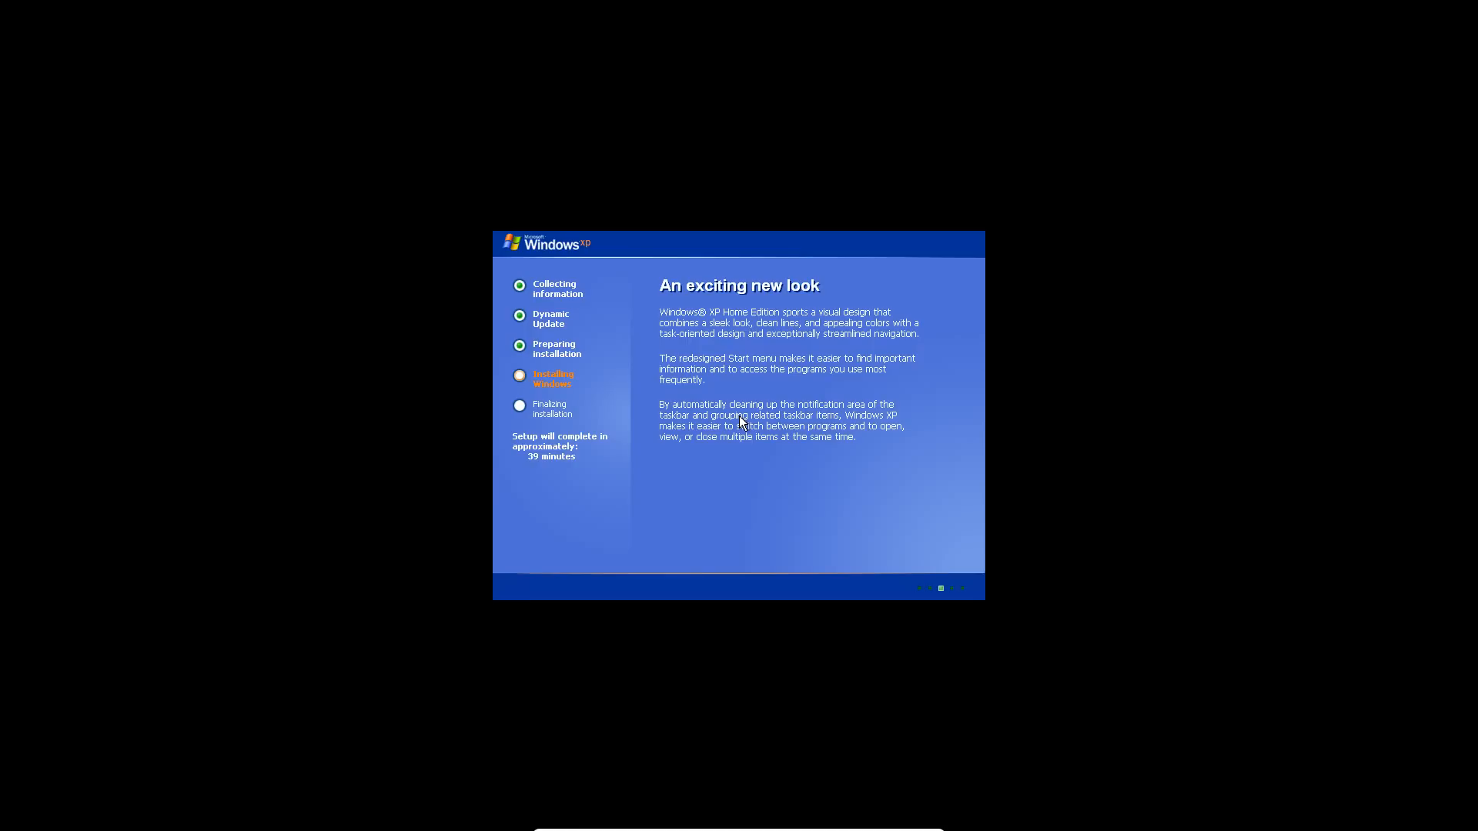
mouse_move(630, 404)
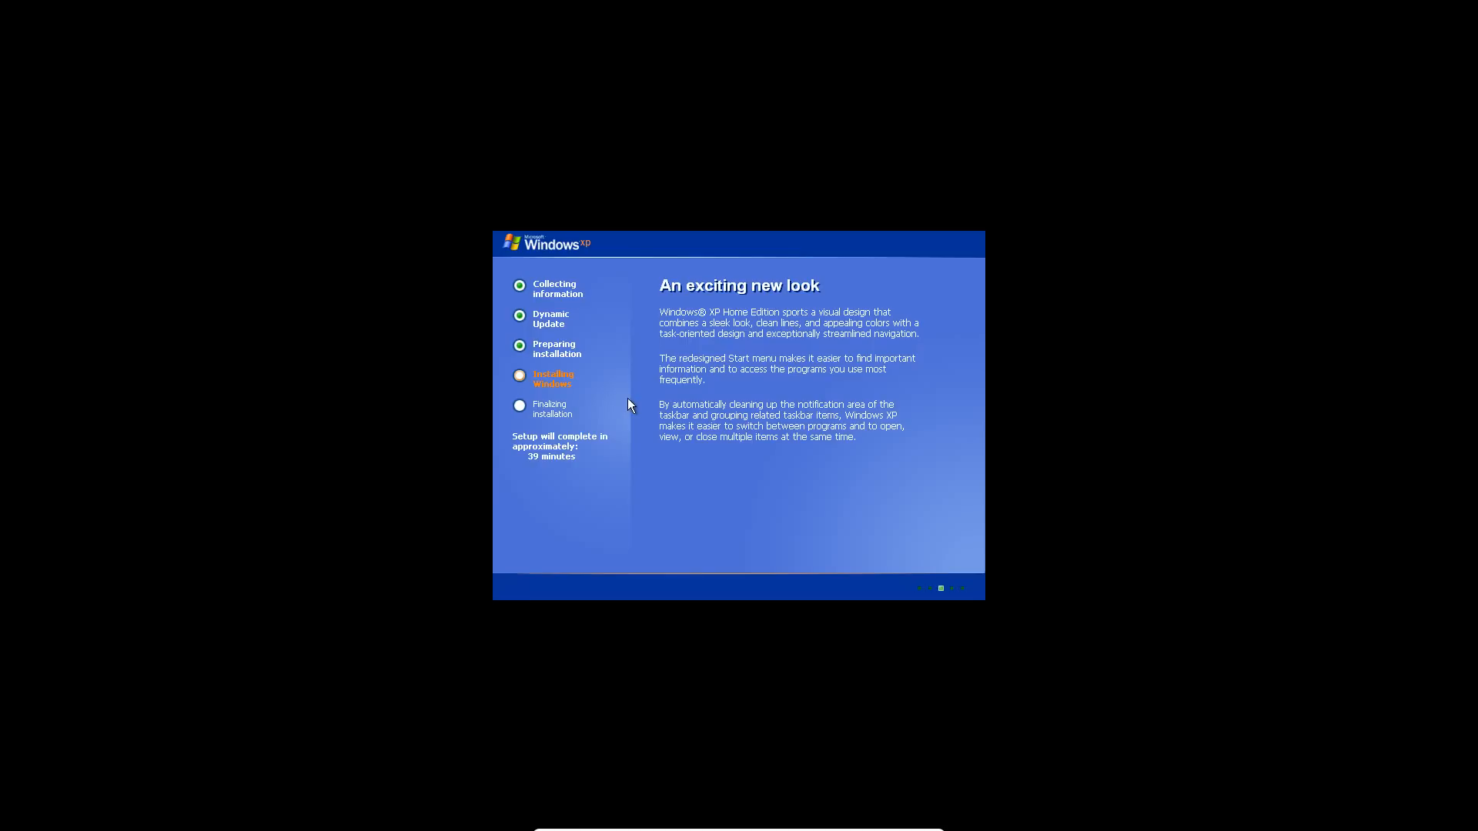
mouse_move(619, 400)
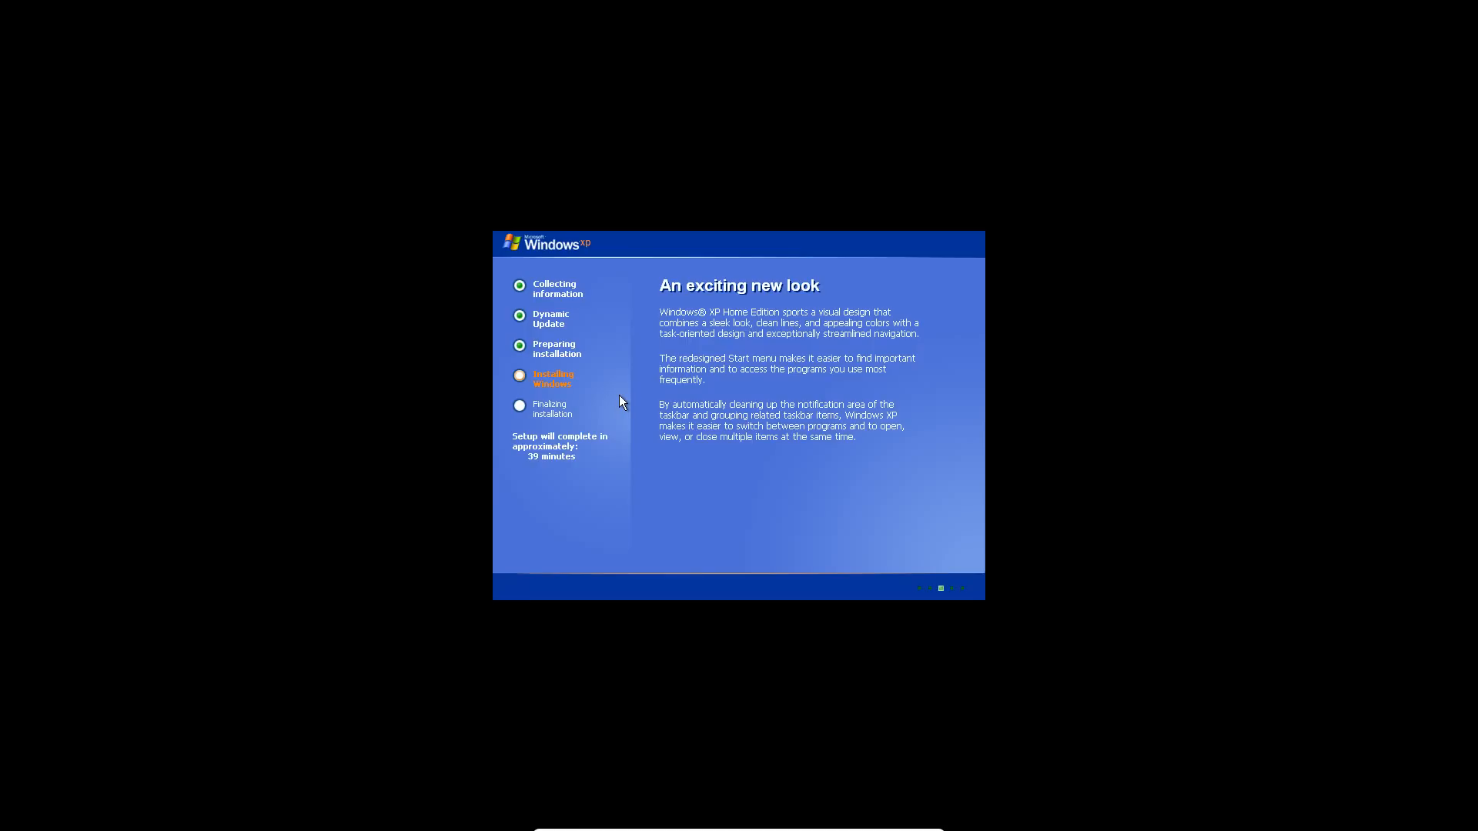
mouse_move(613, 477)
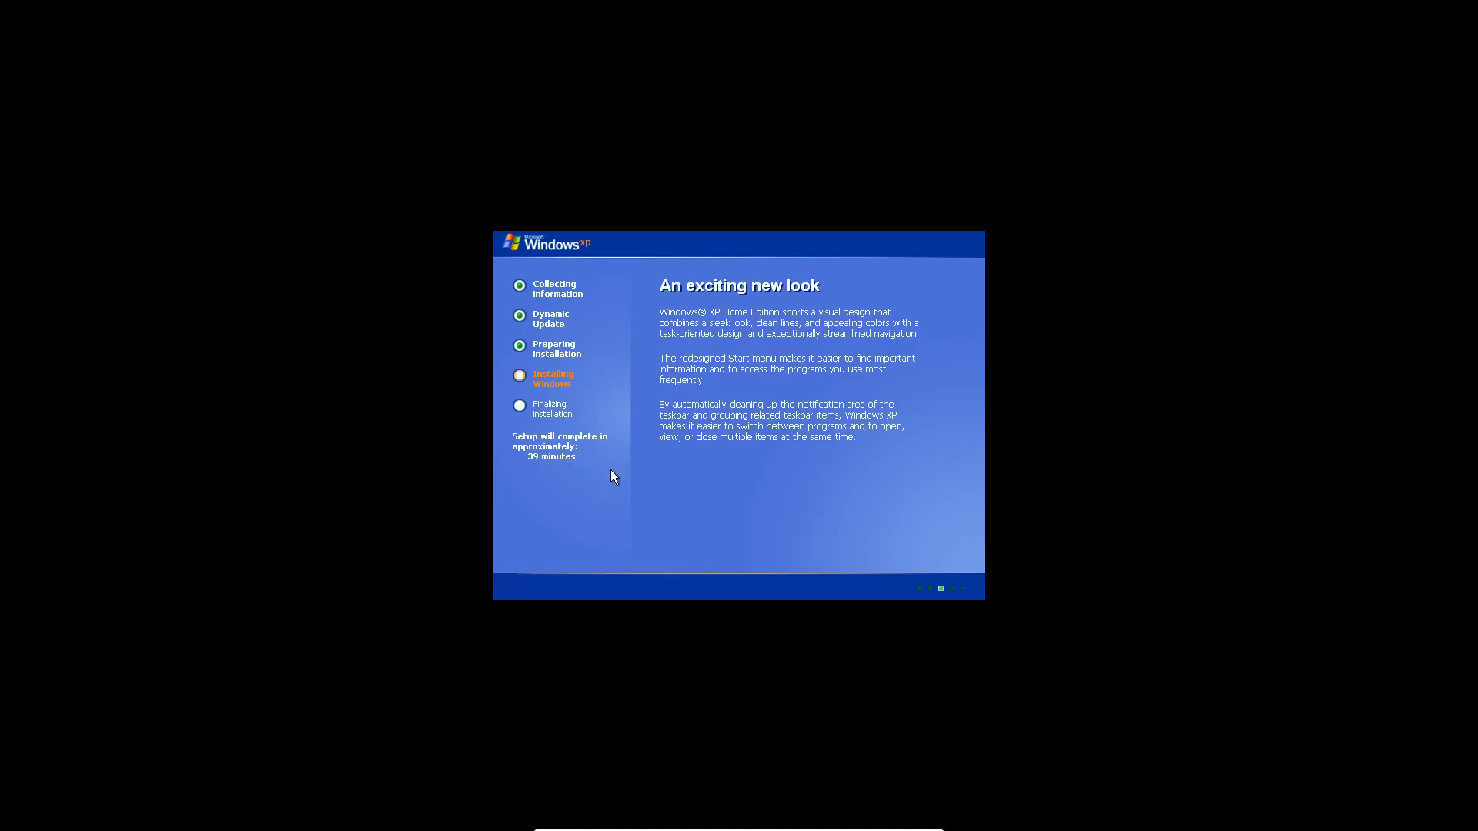
mouse_move(568, 498)
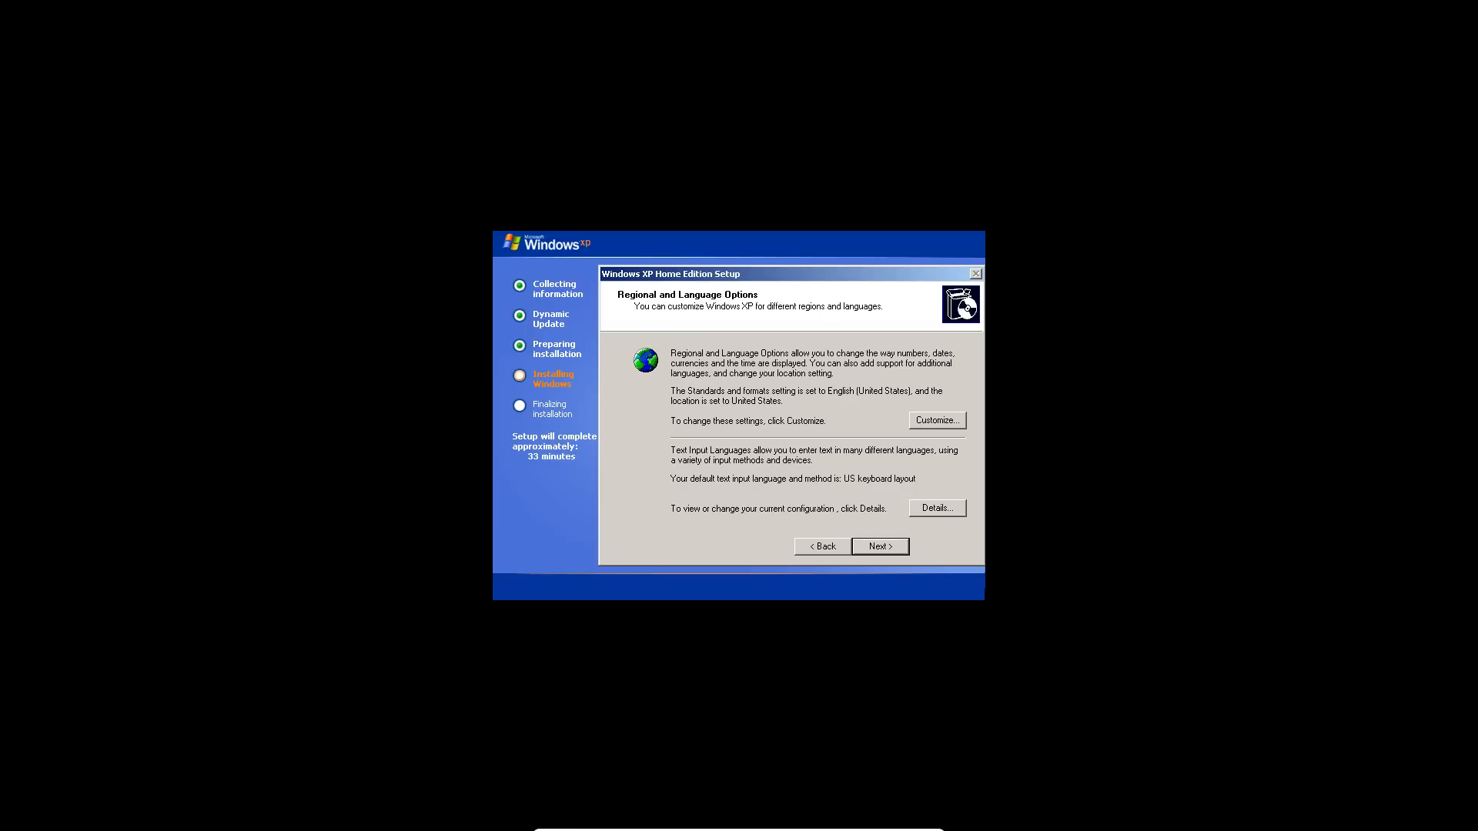
Accept the regional settings and enter 'EverythingEpan' as the owner name.
click(880, 546)
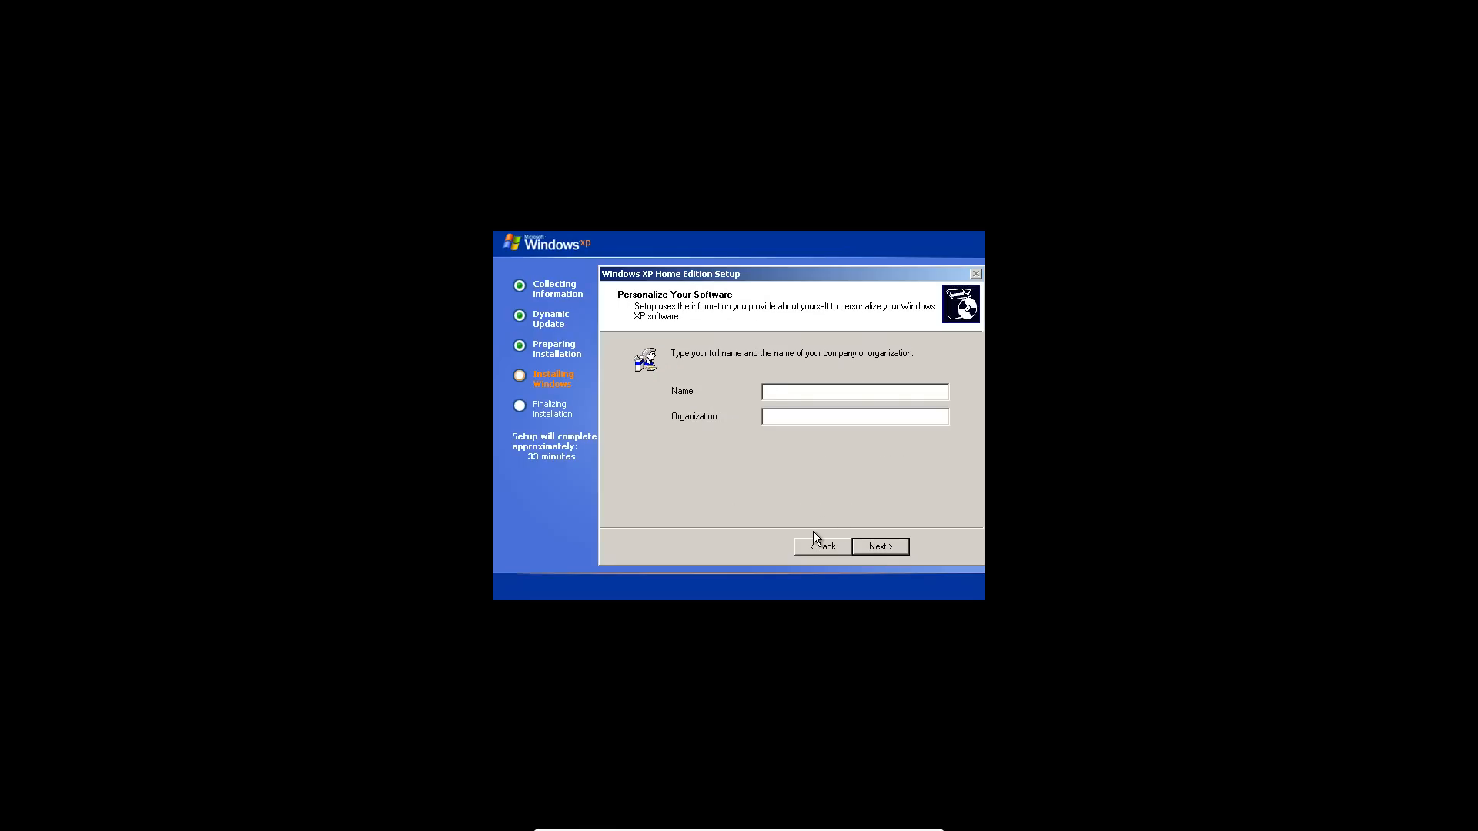
text(EverythingEpan)
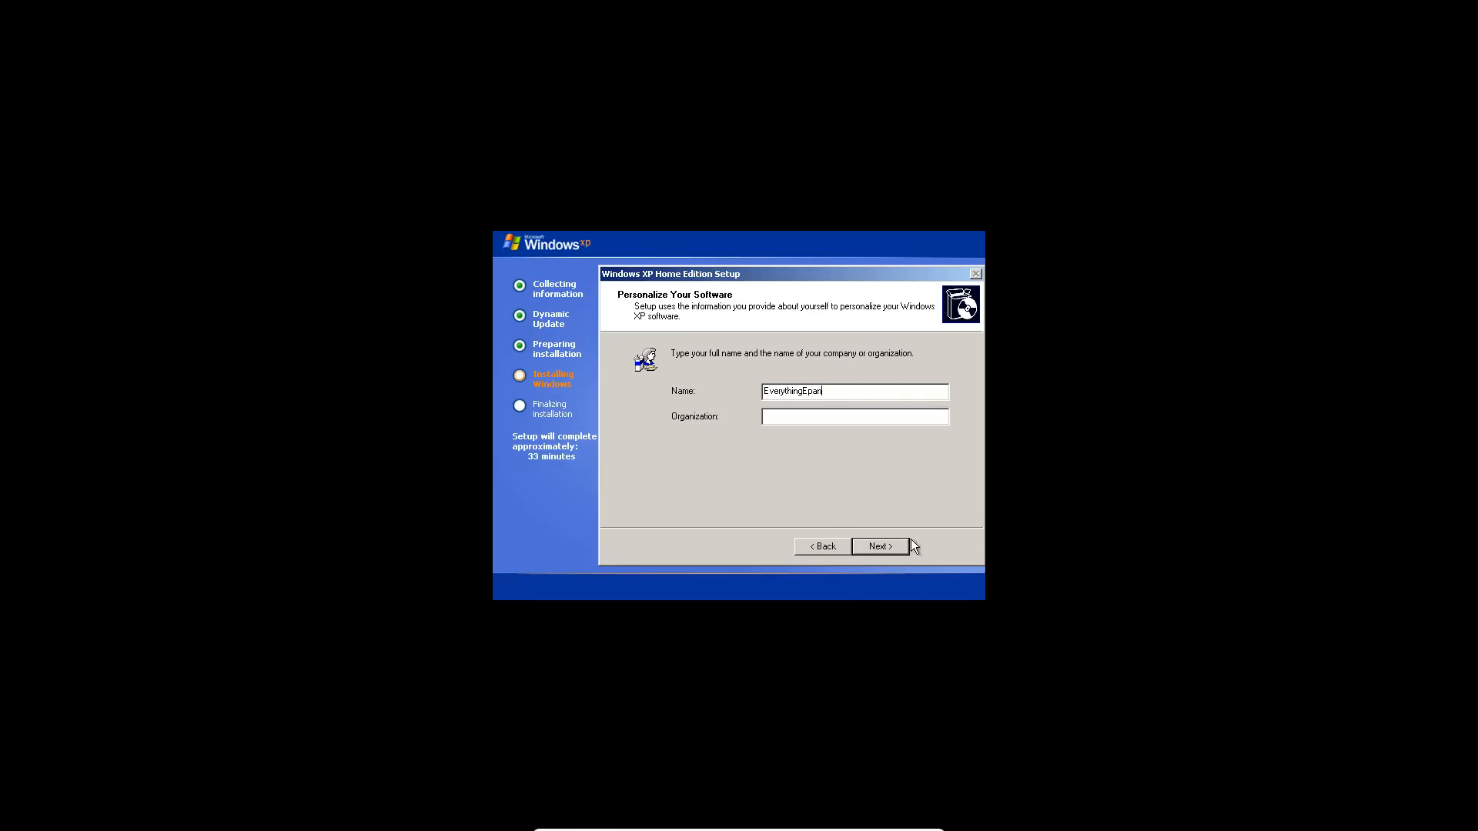
click(880, 547)
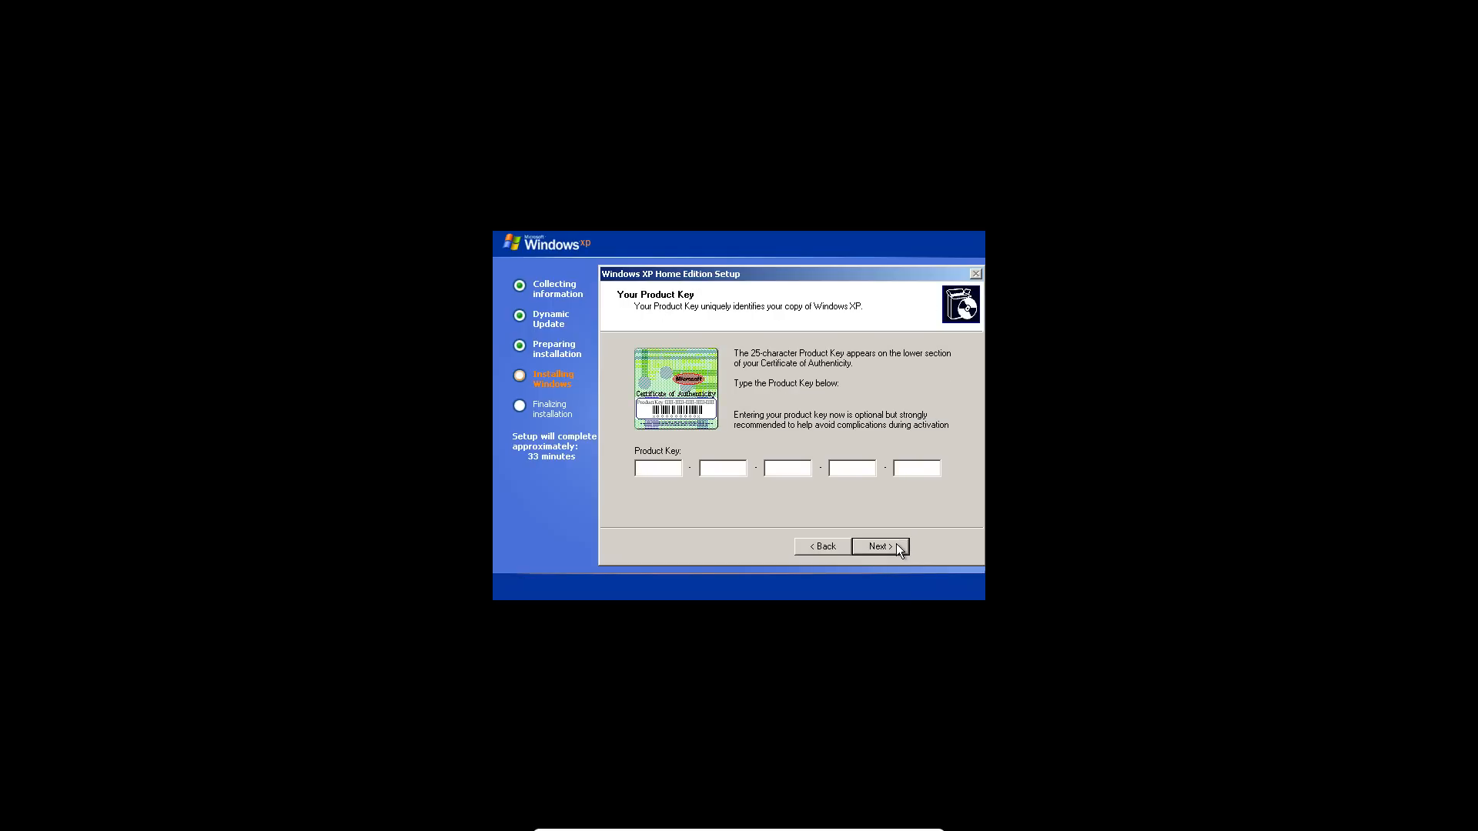
mouse_move(893, 537)
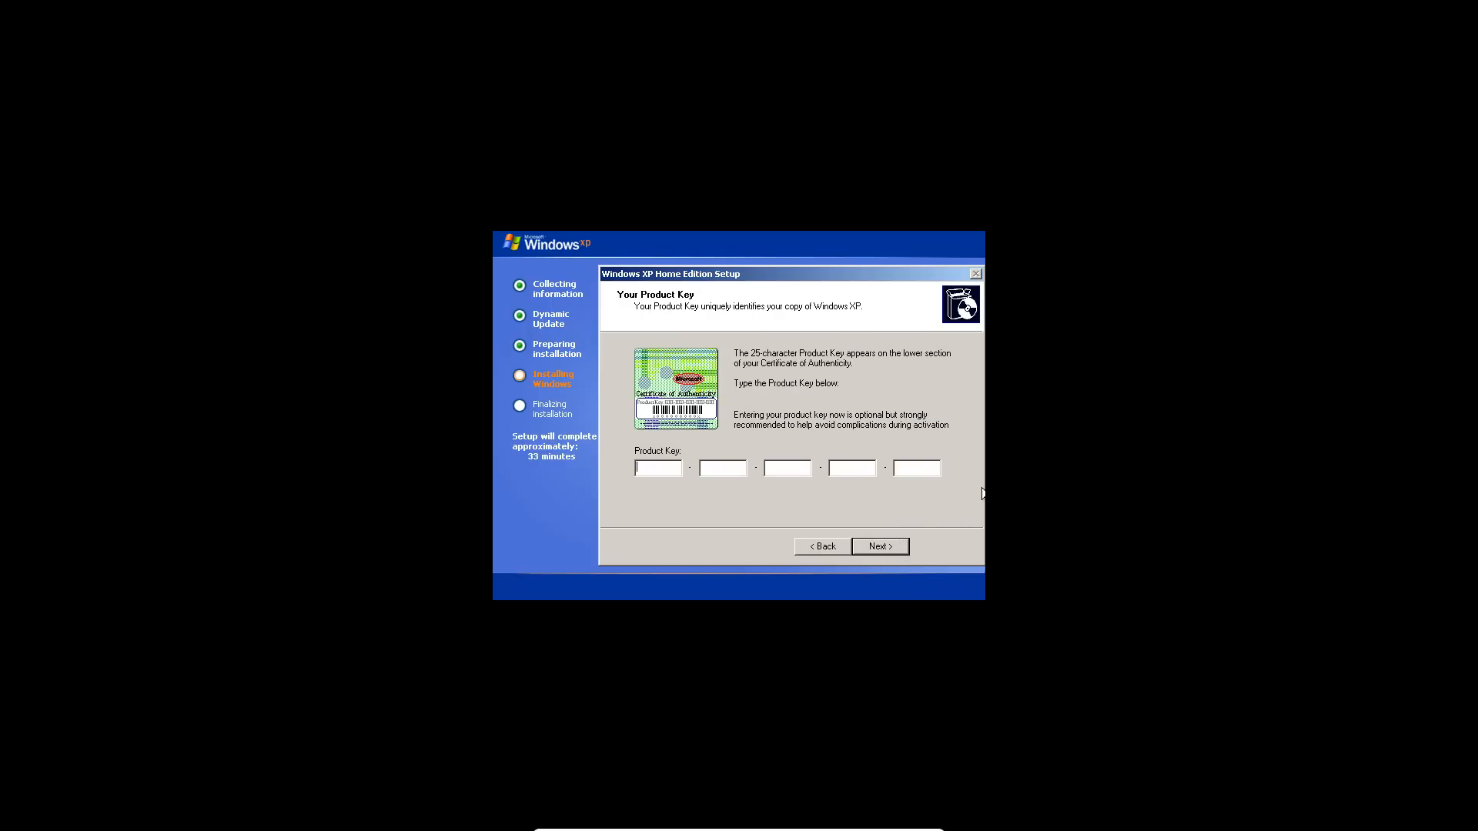
mouse_move(974, 380)
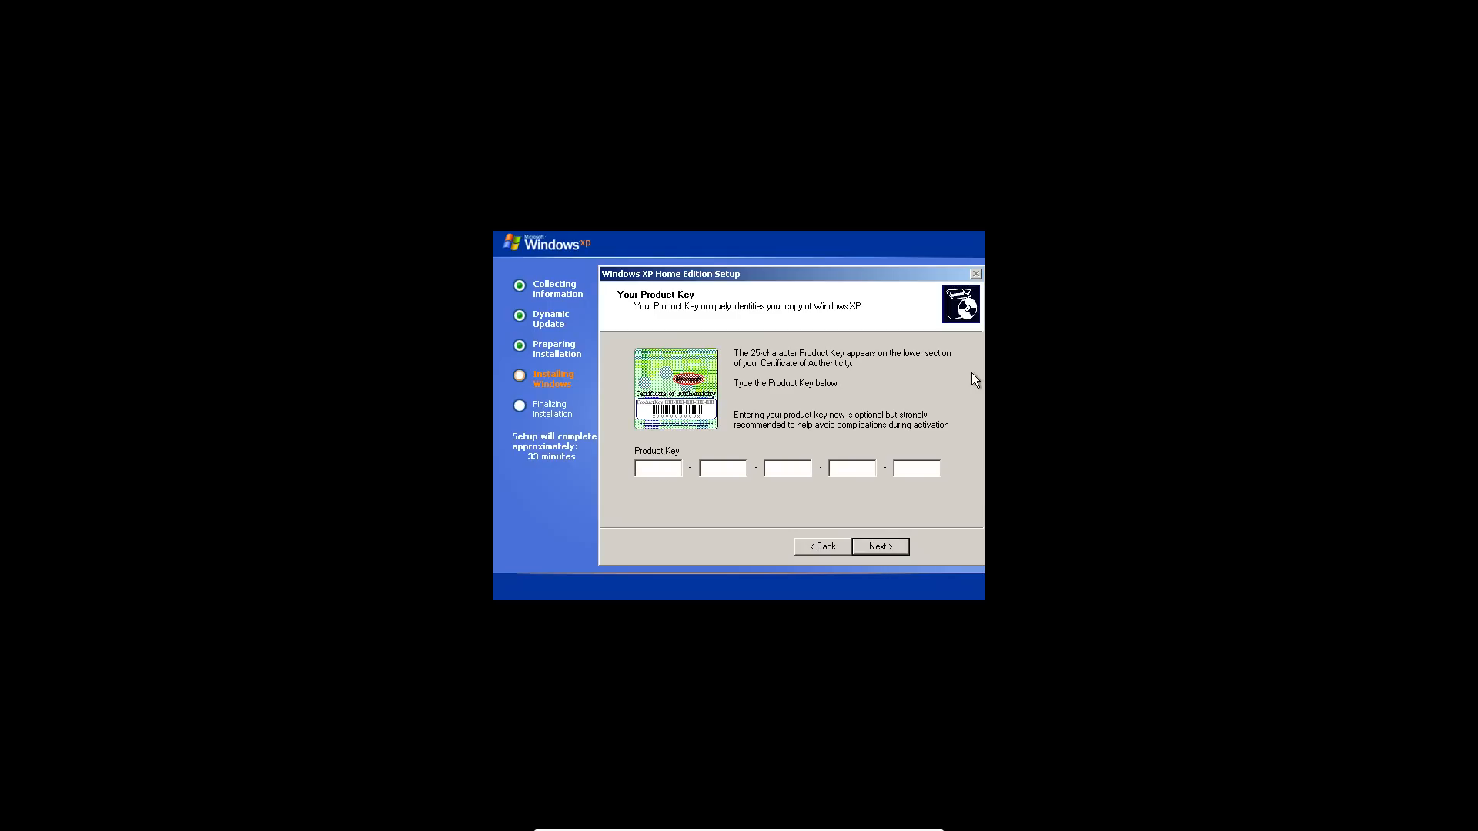
mouse_move(911, 549)
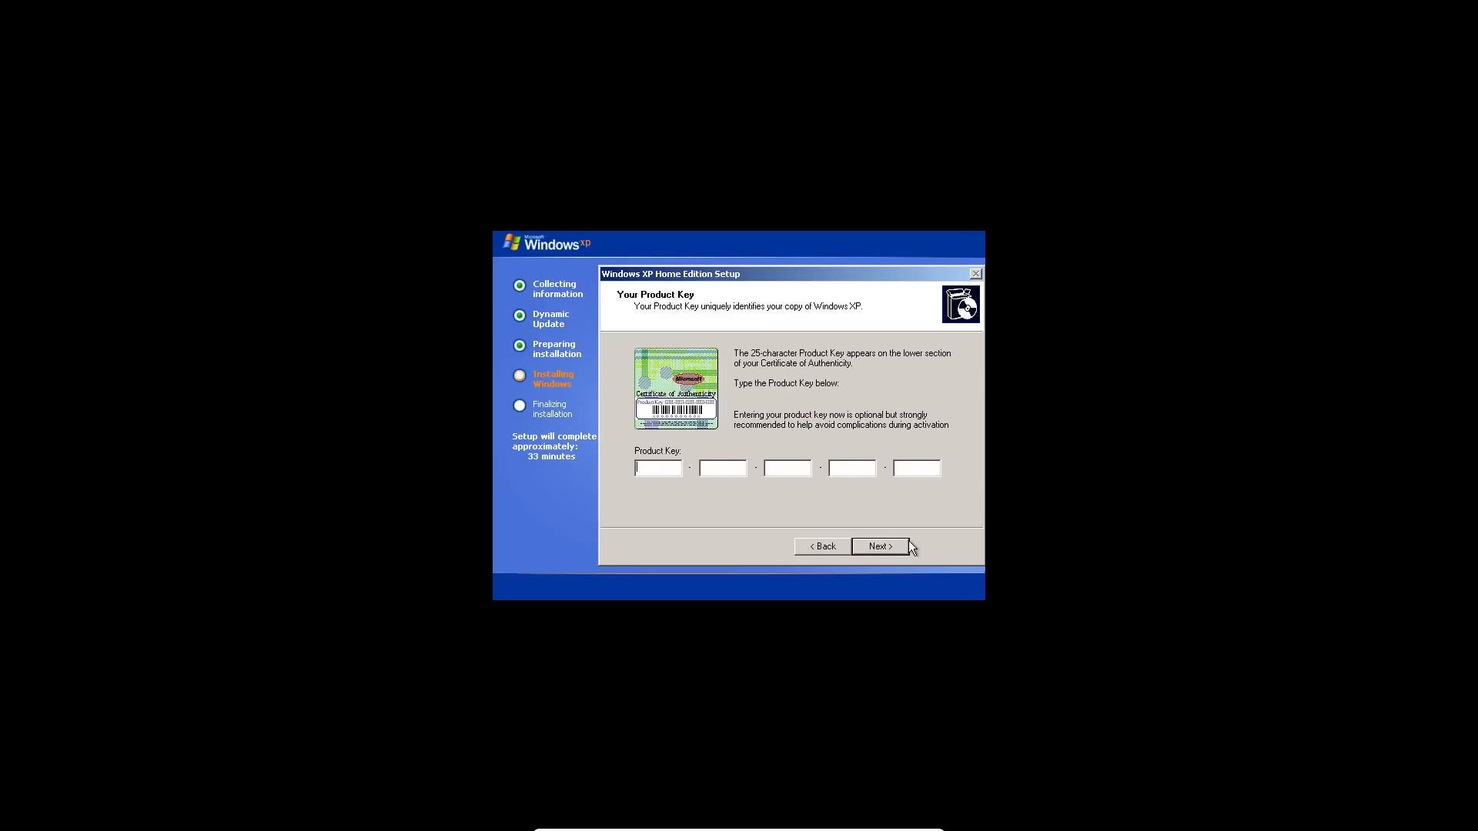
mouse_move(880, 547)
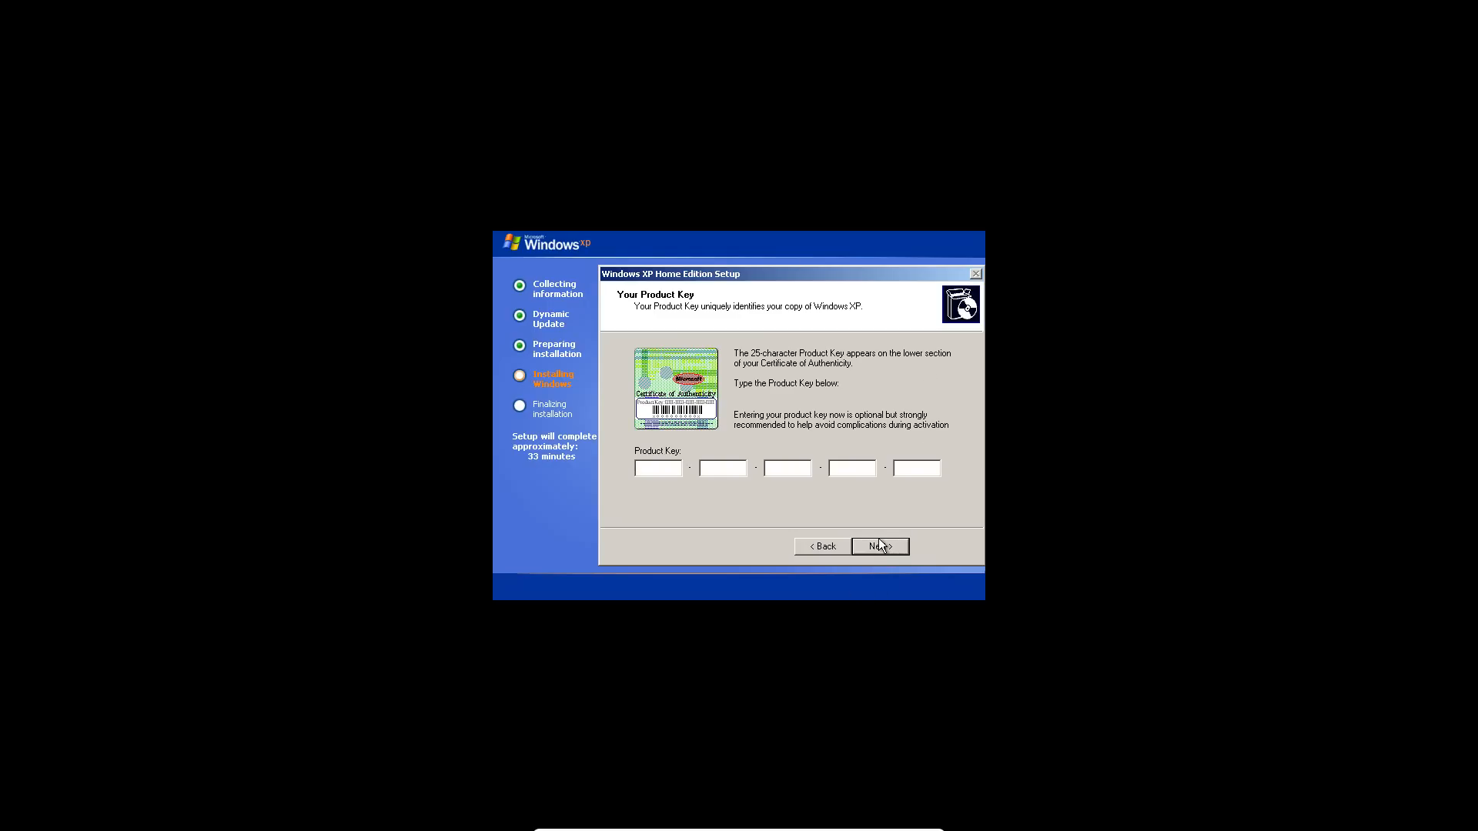
Skip the product key, then accept the computer name, date/time and typical network settings.
click(880, 547)
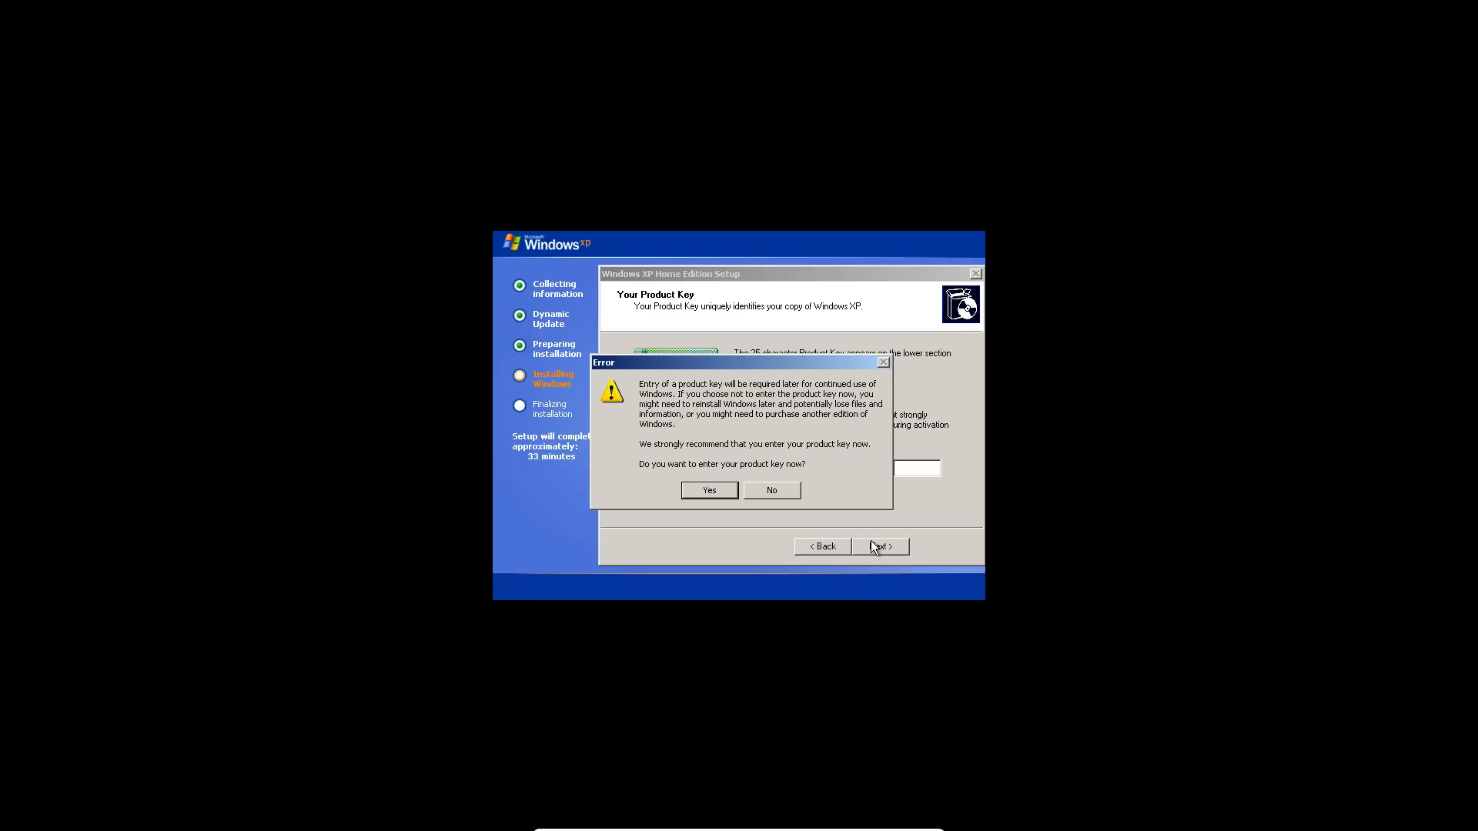
mouse_move(843, 524)
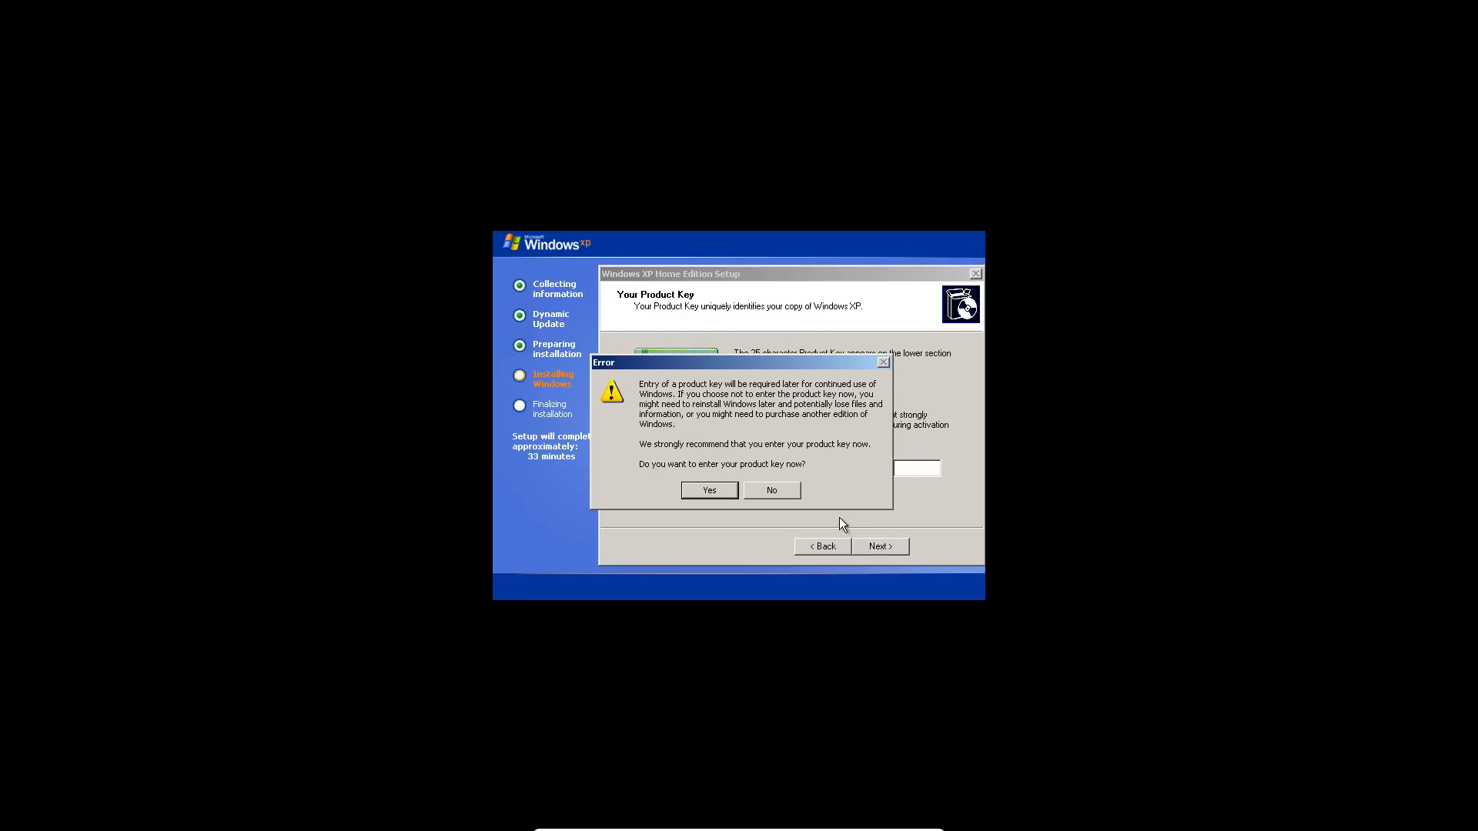
click(771, 490)
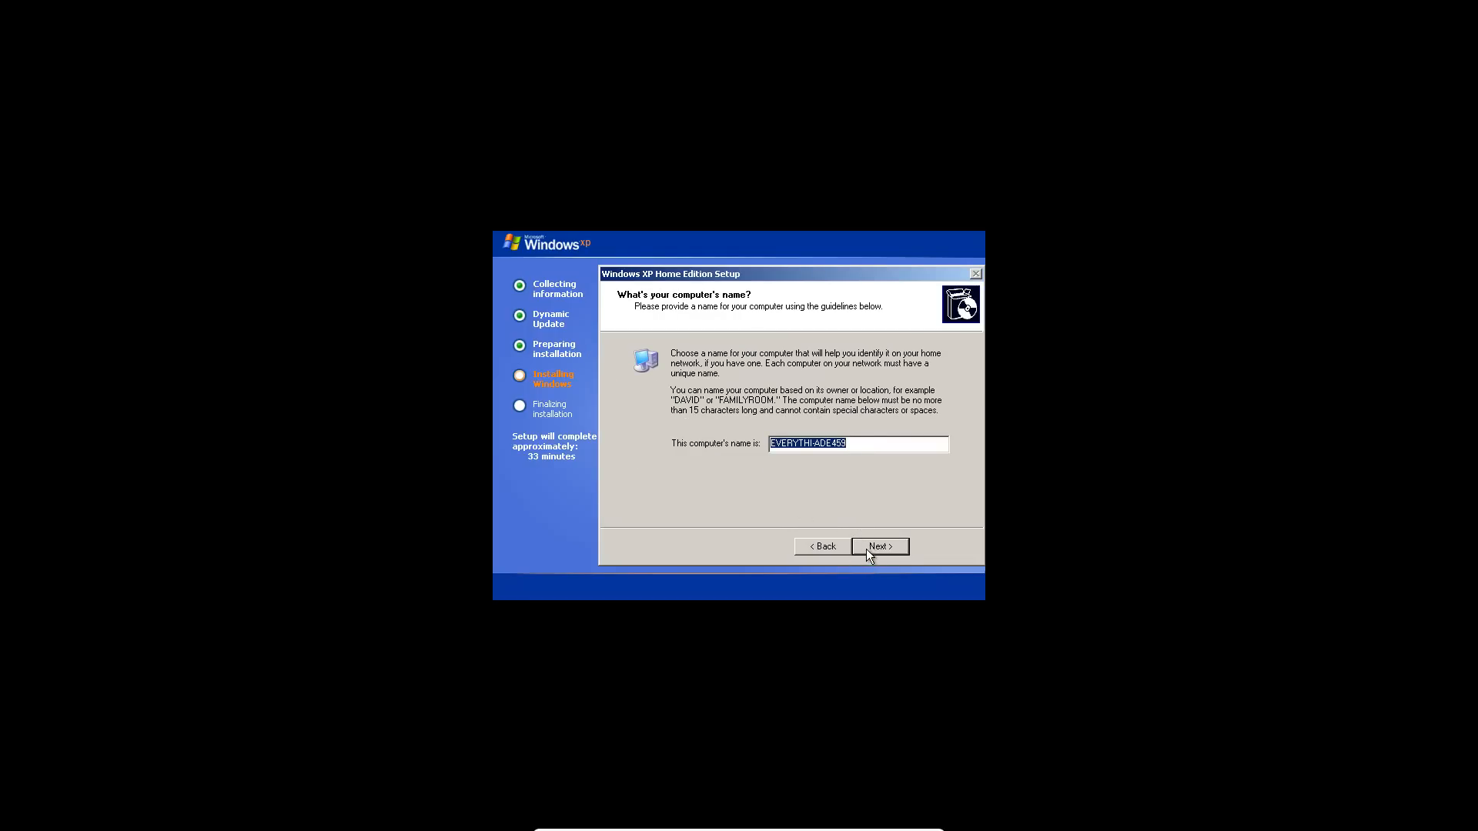
click(879, 546)
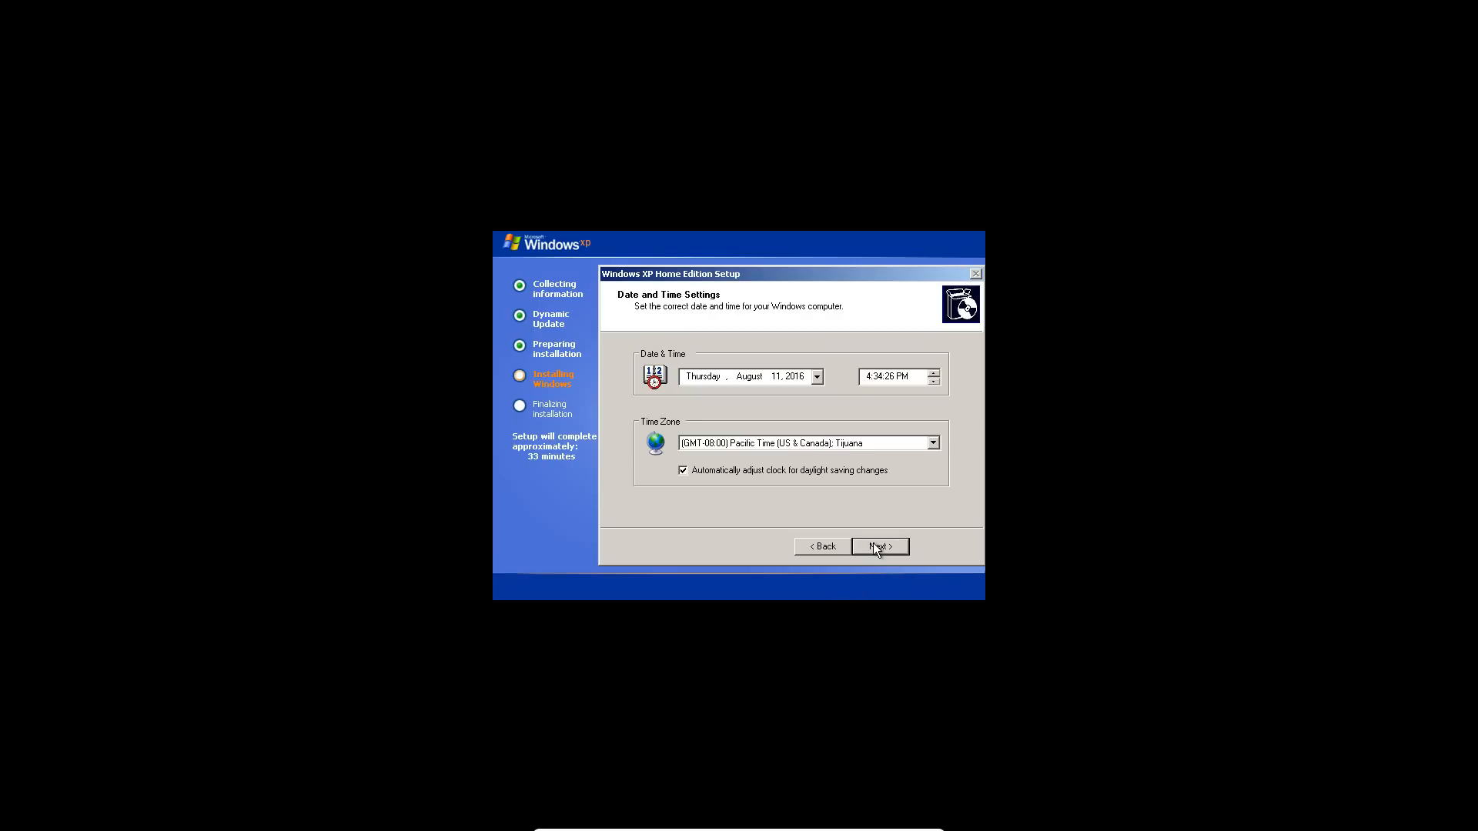
click(879, 547)
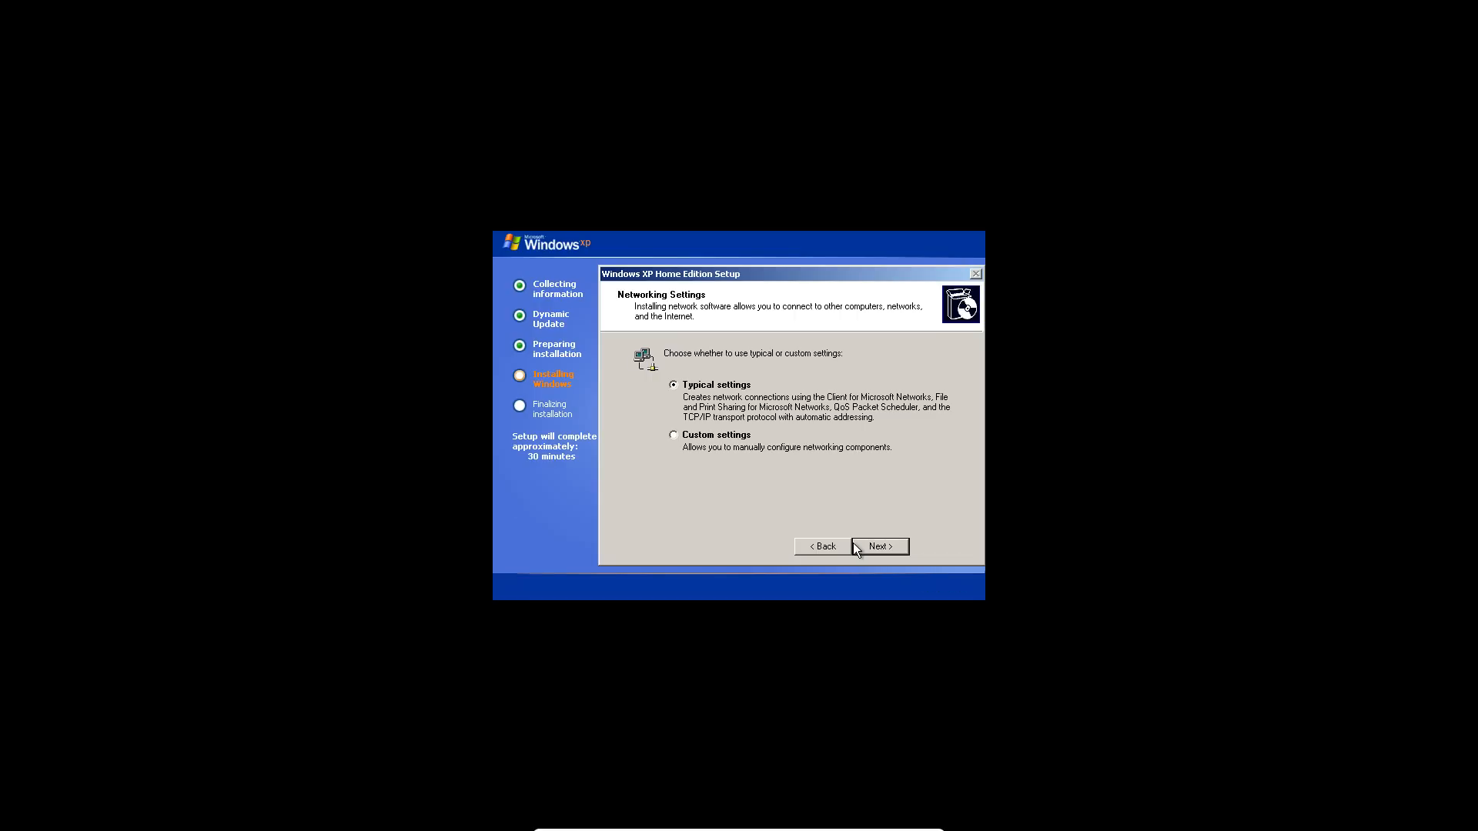
click(879, 546)
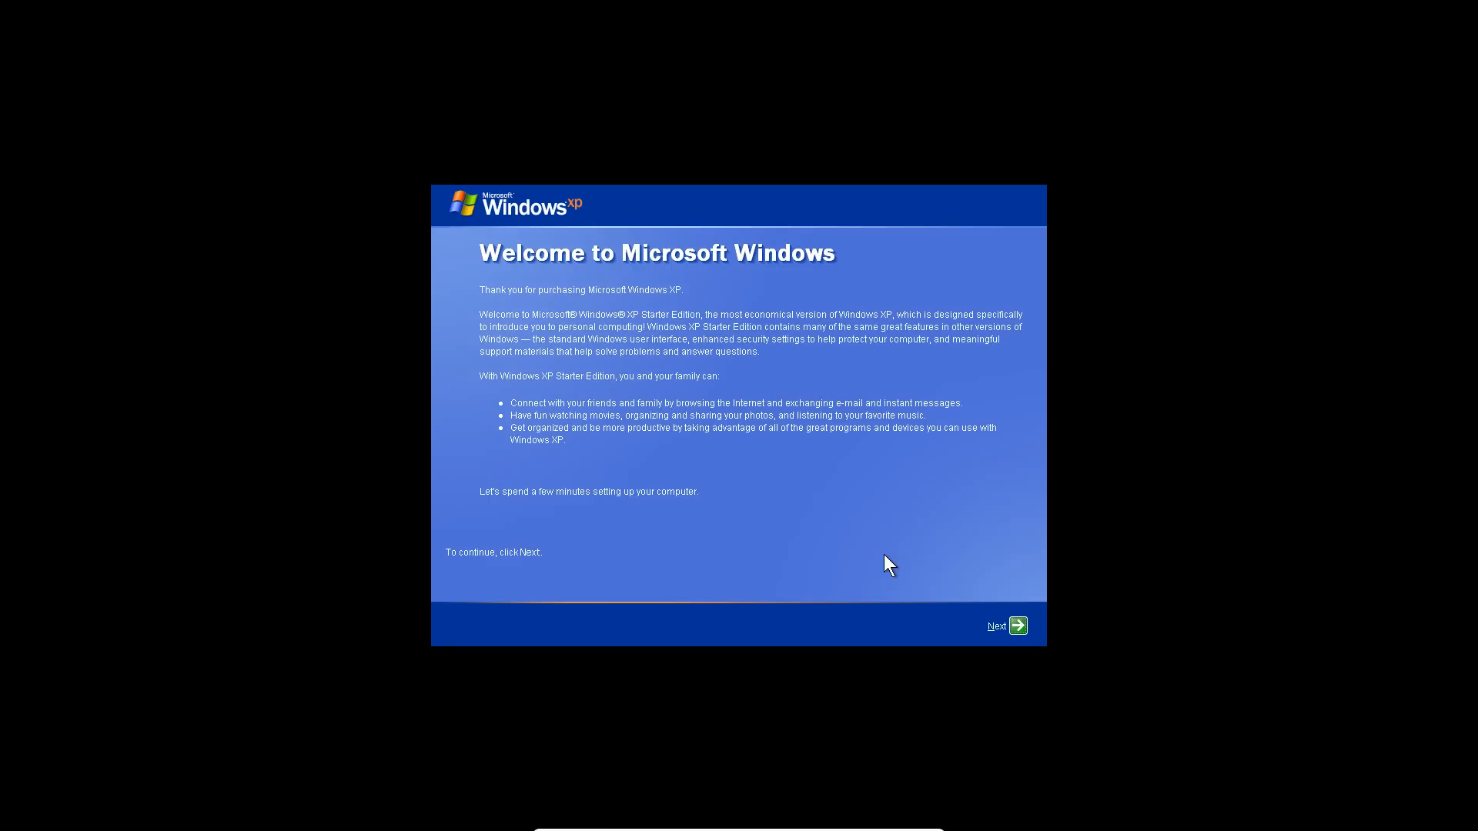
mouse_move(1018, 628)
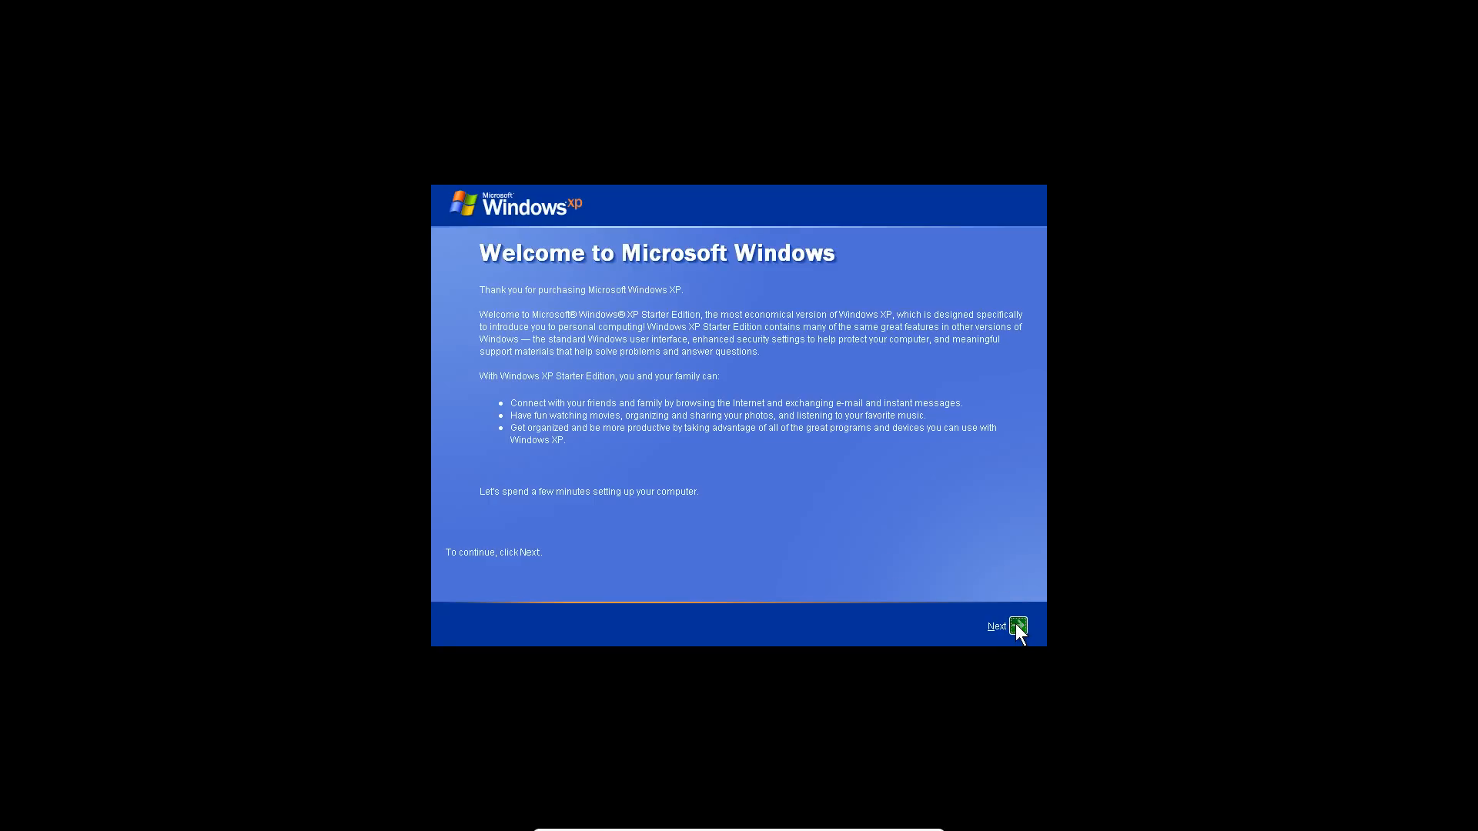
Pass Welcome and automatic updates, choose 'remind me every few days' for activation, and finish.
click(1017, 626)
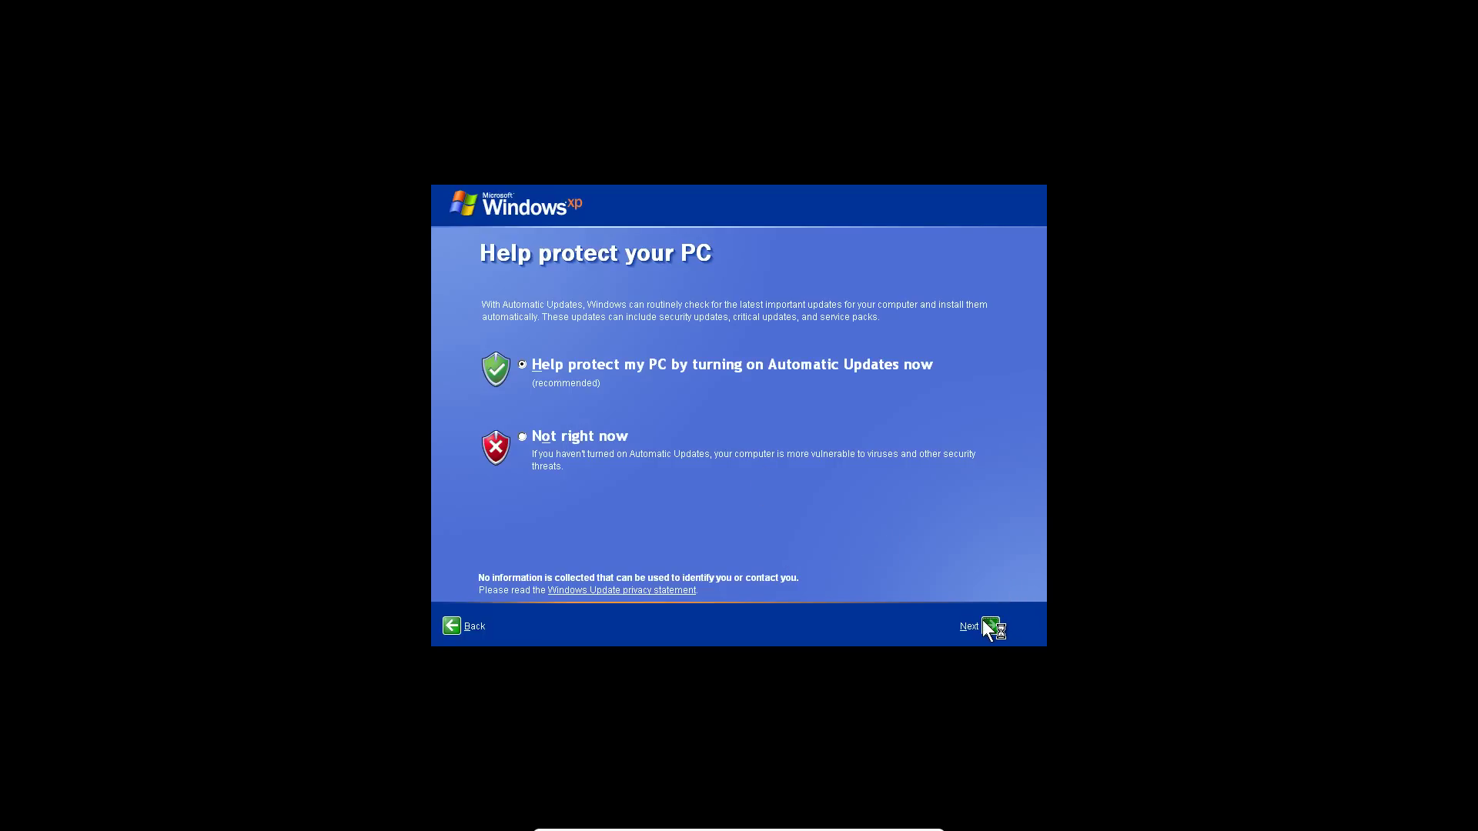
click(995, 626)
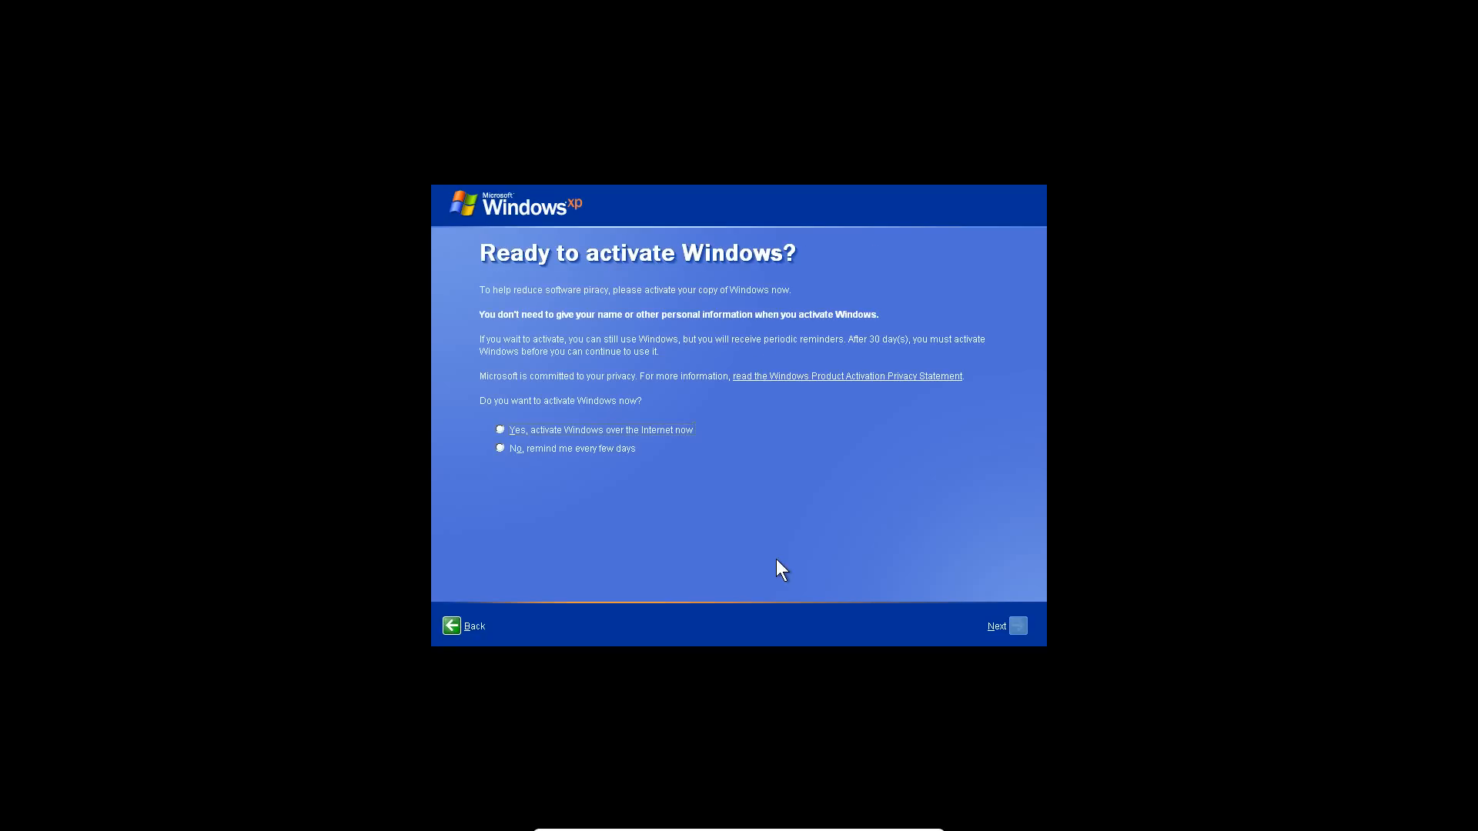
mouse_move(521, 463)
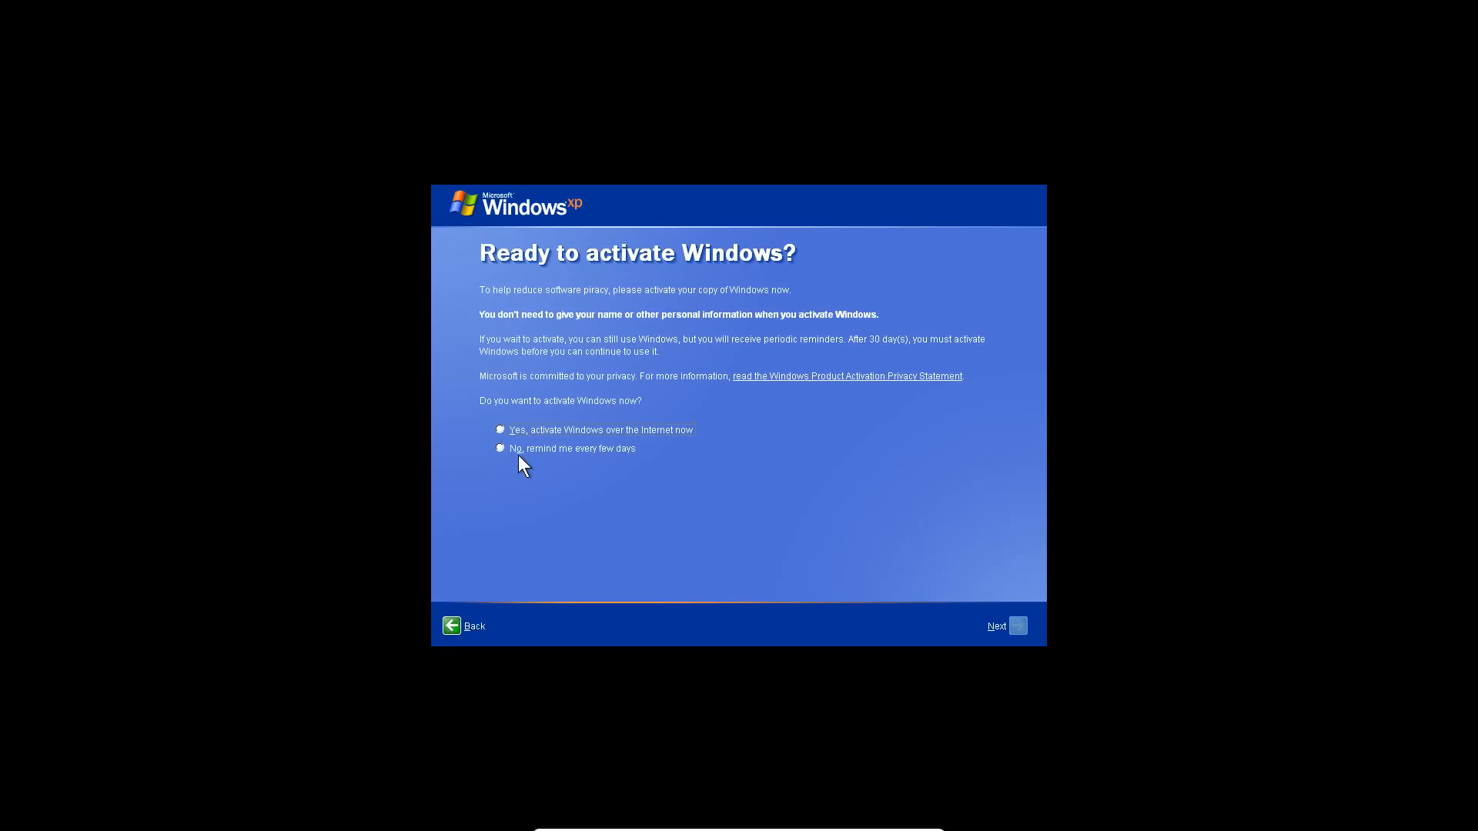
click(500, 448)
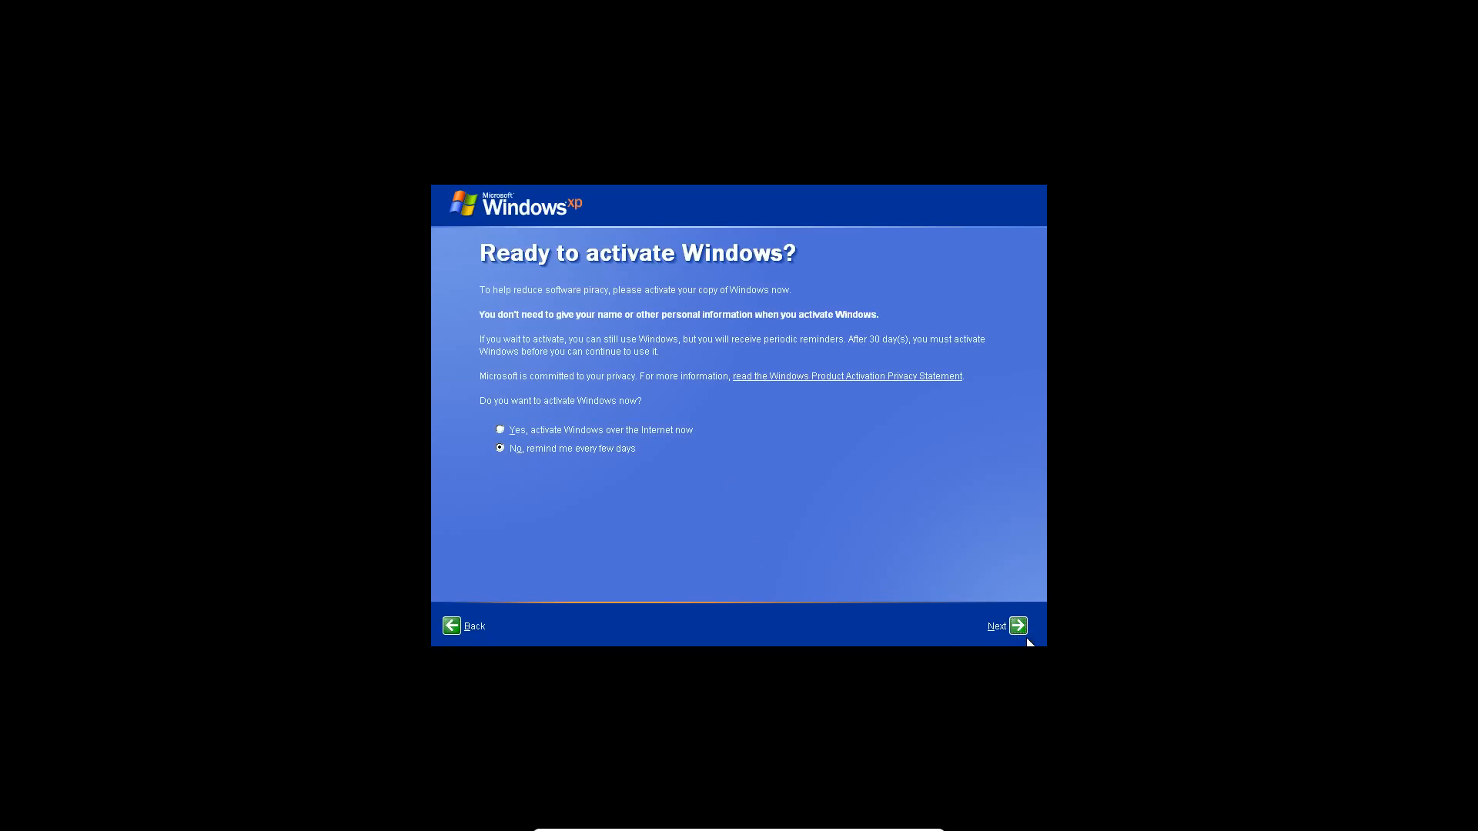
click(1017, 625)
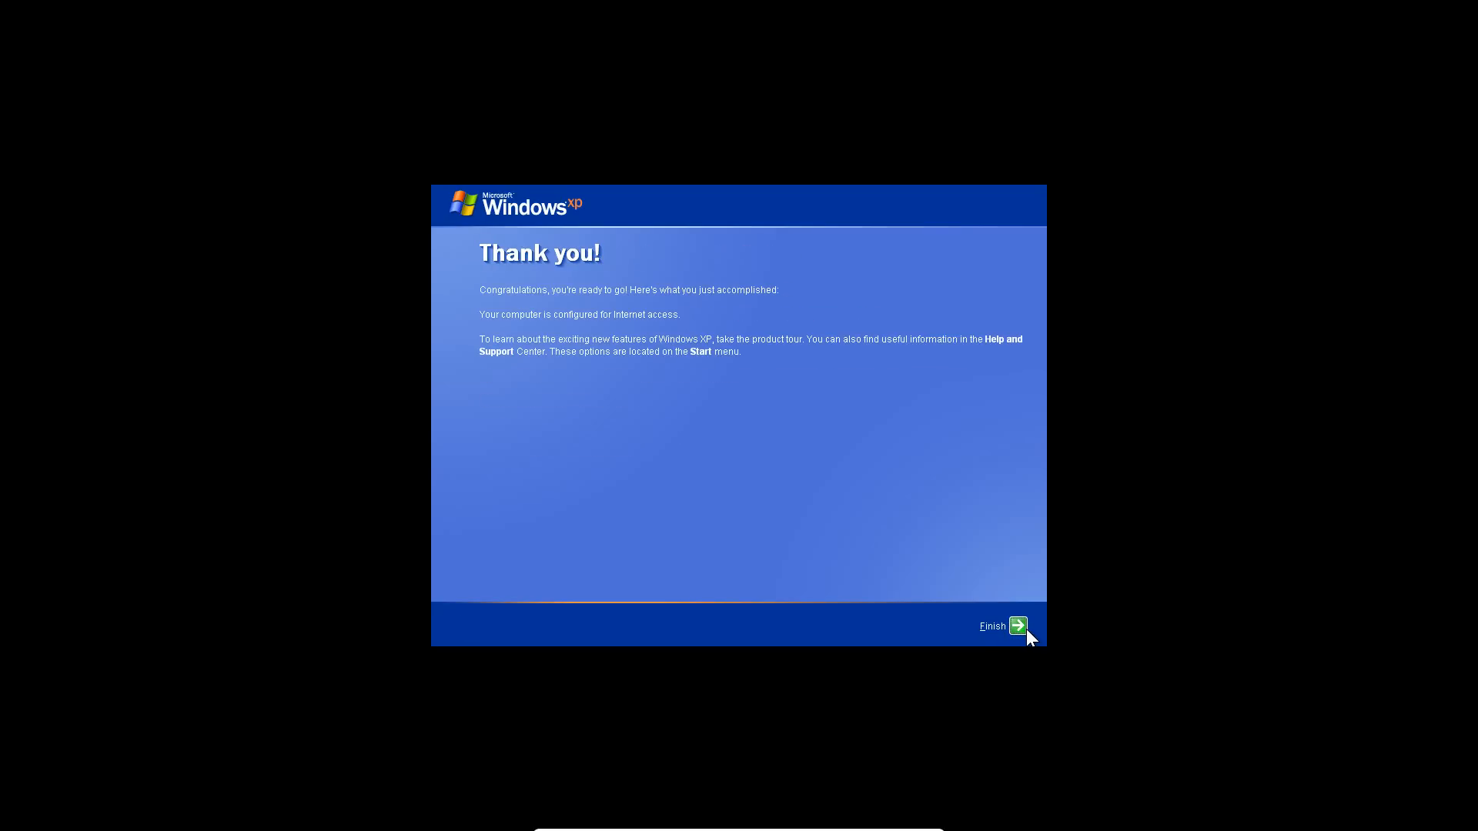
click(1020, 626)
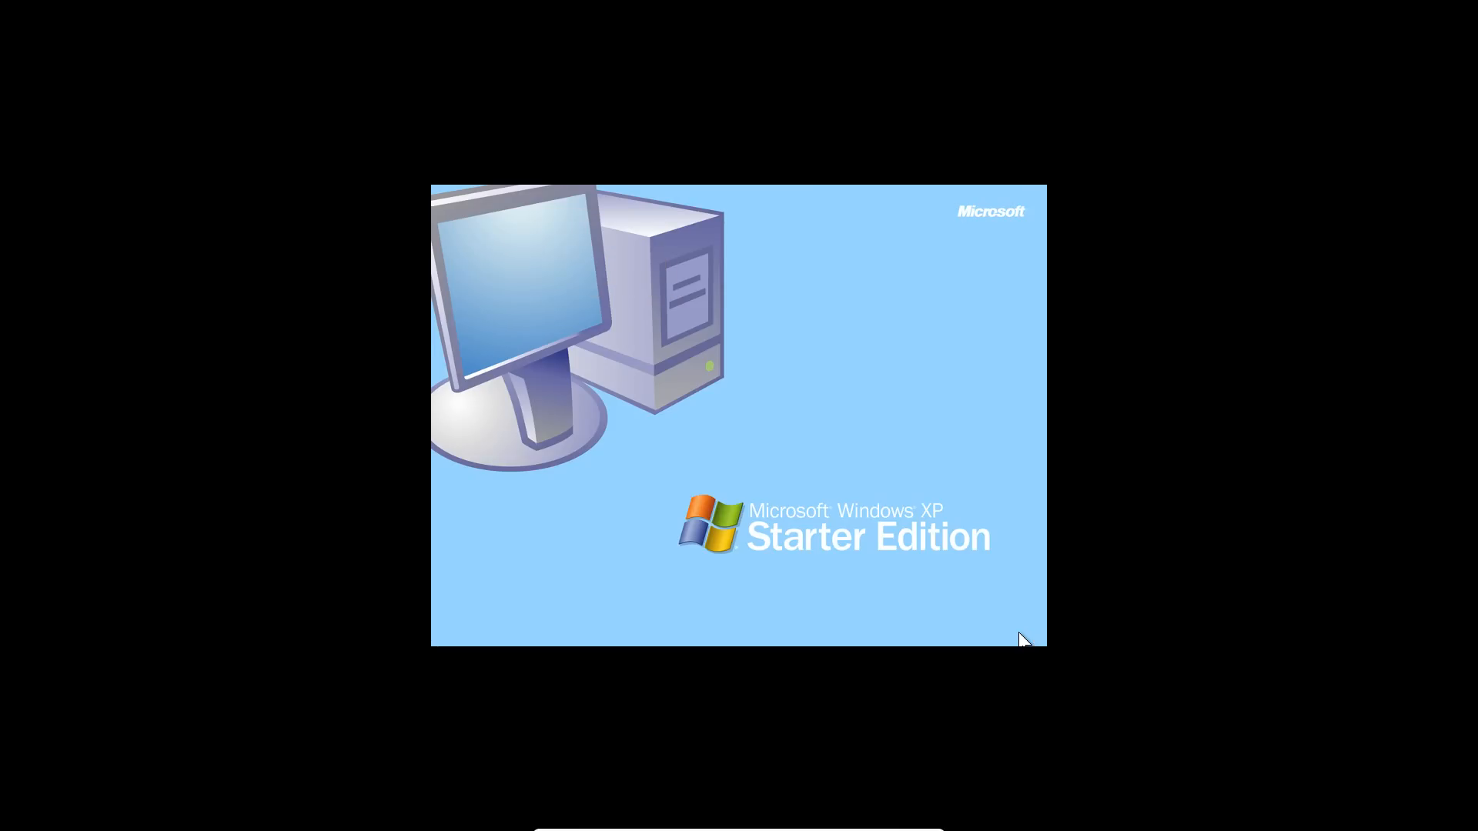
click(454, 636)
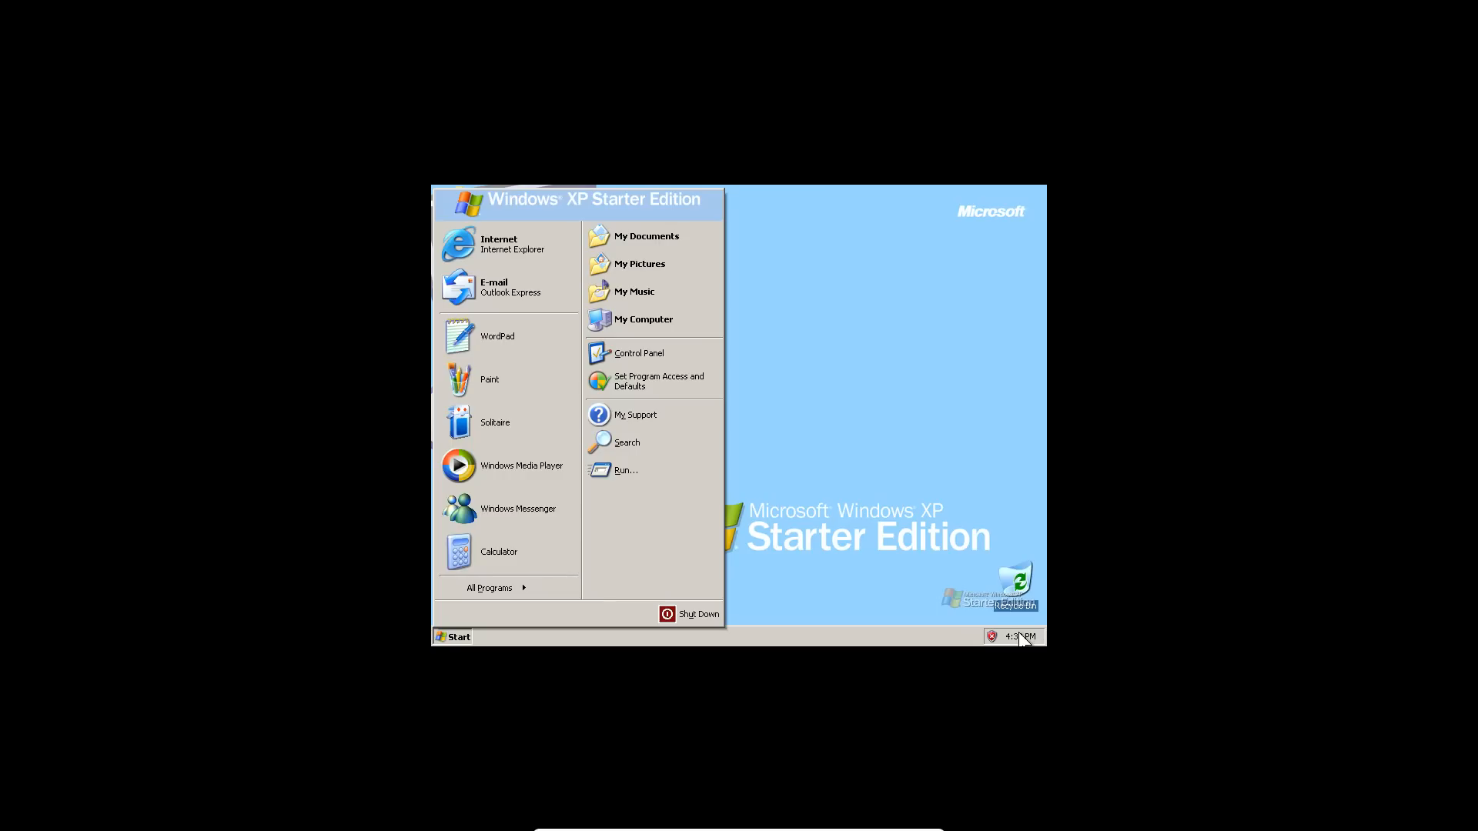
mouse_move(665, 338)
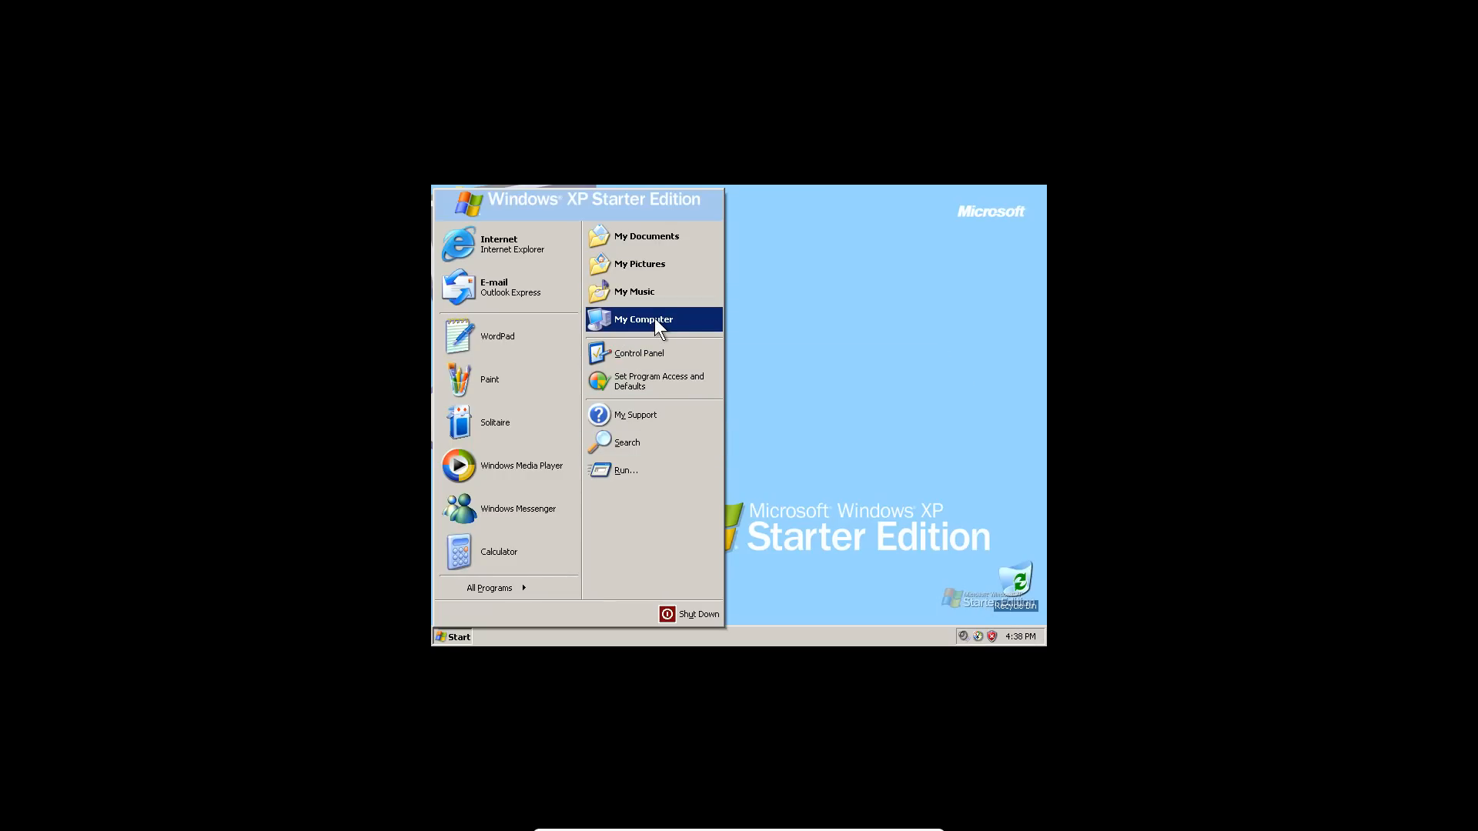
mouse_move(756, 354)
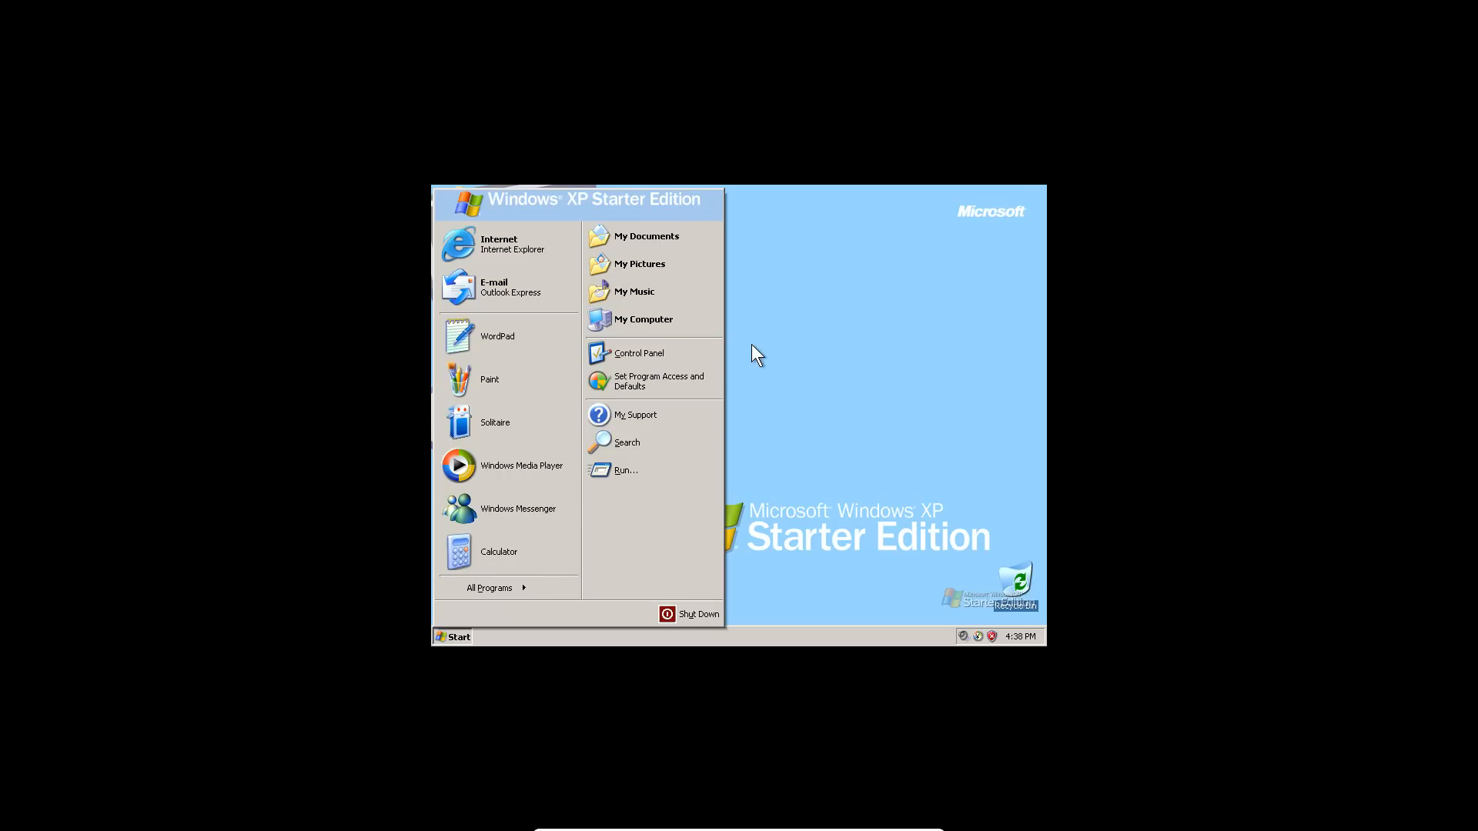
click(452, 637)
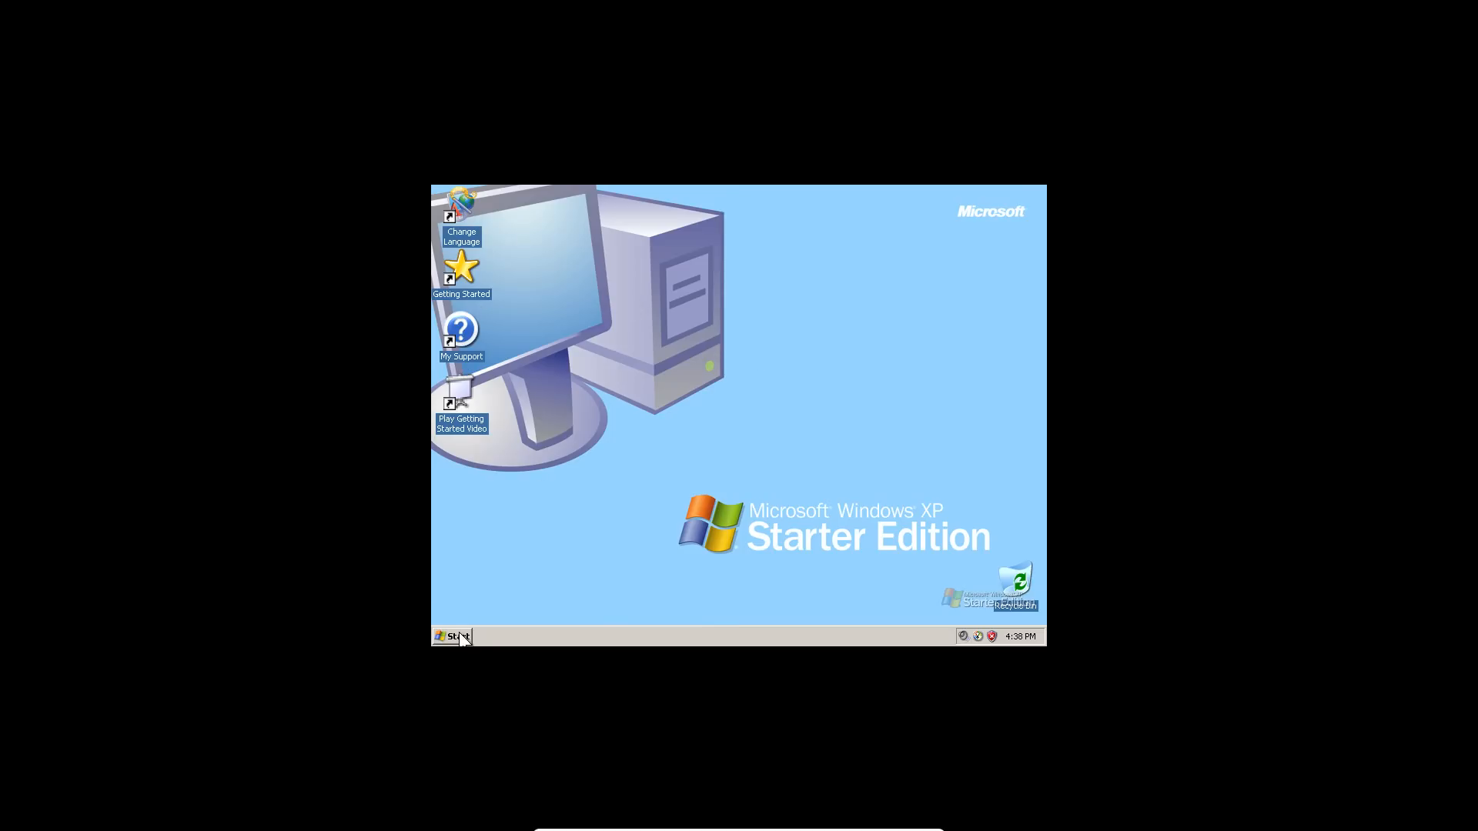
click(452, 635)
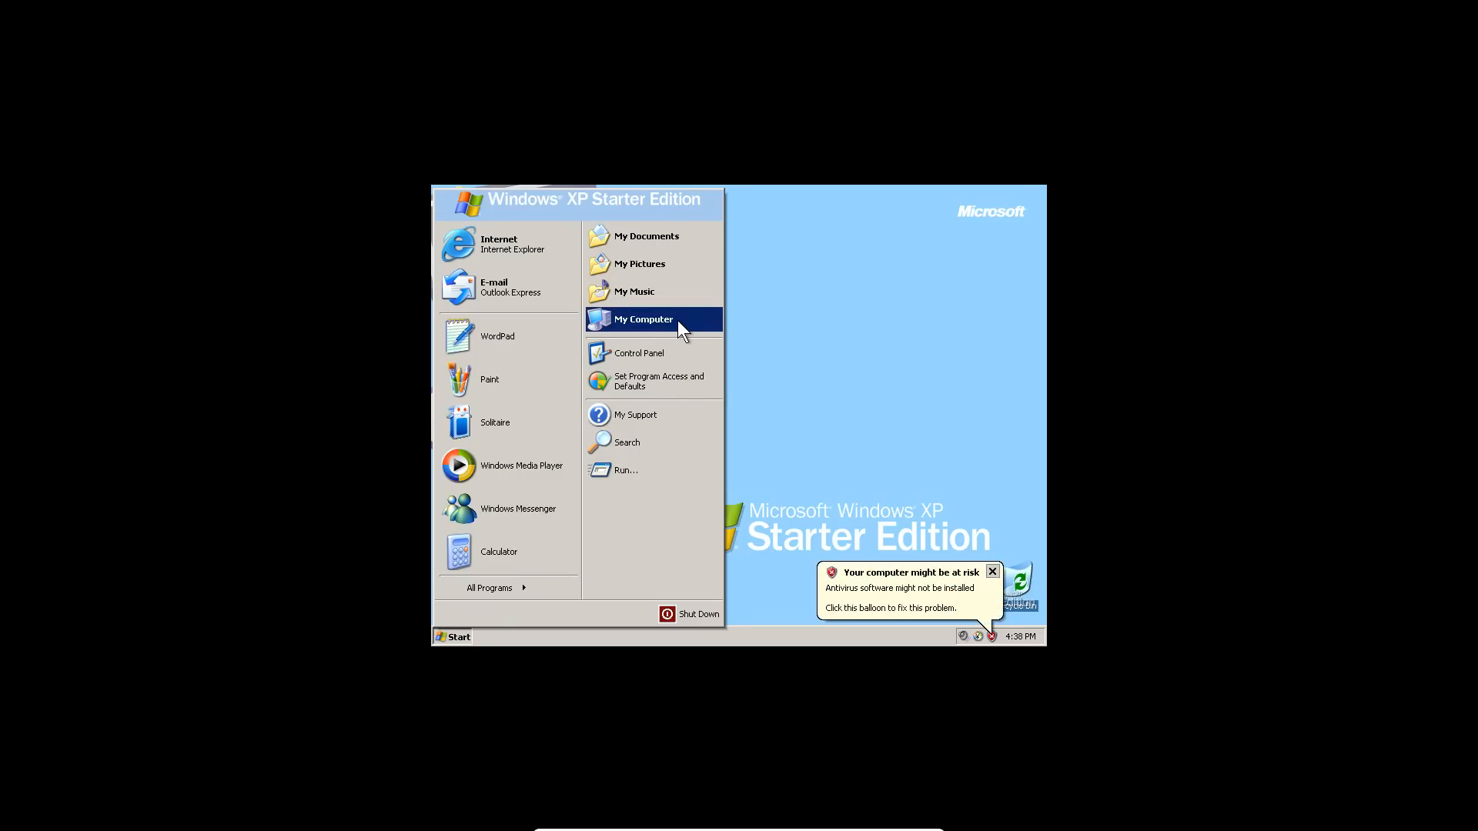
click(781, 452)
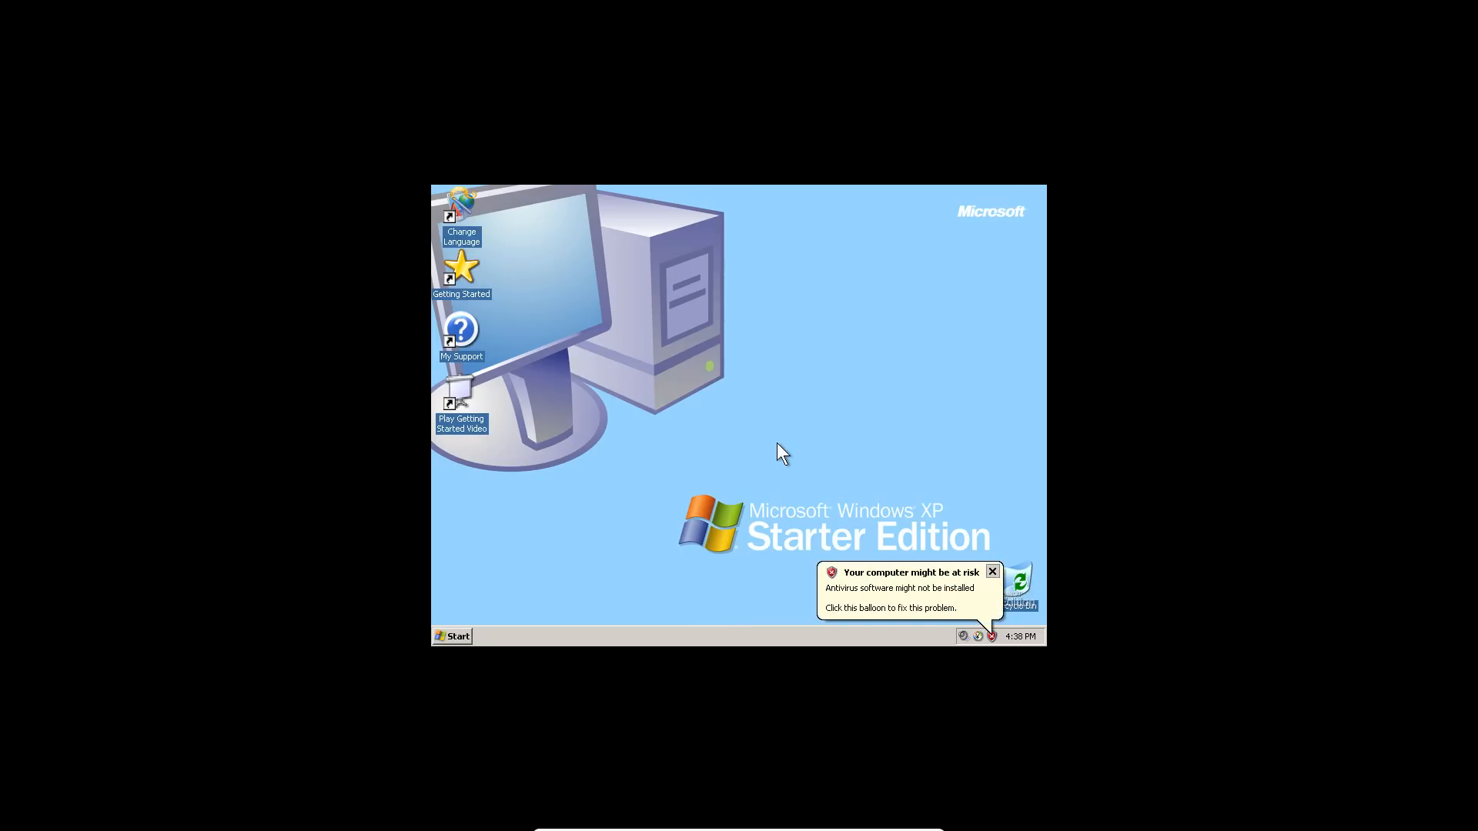
Run winver from the Run dialog to show About Windows.
text(winver)
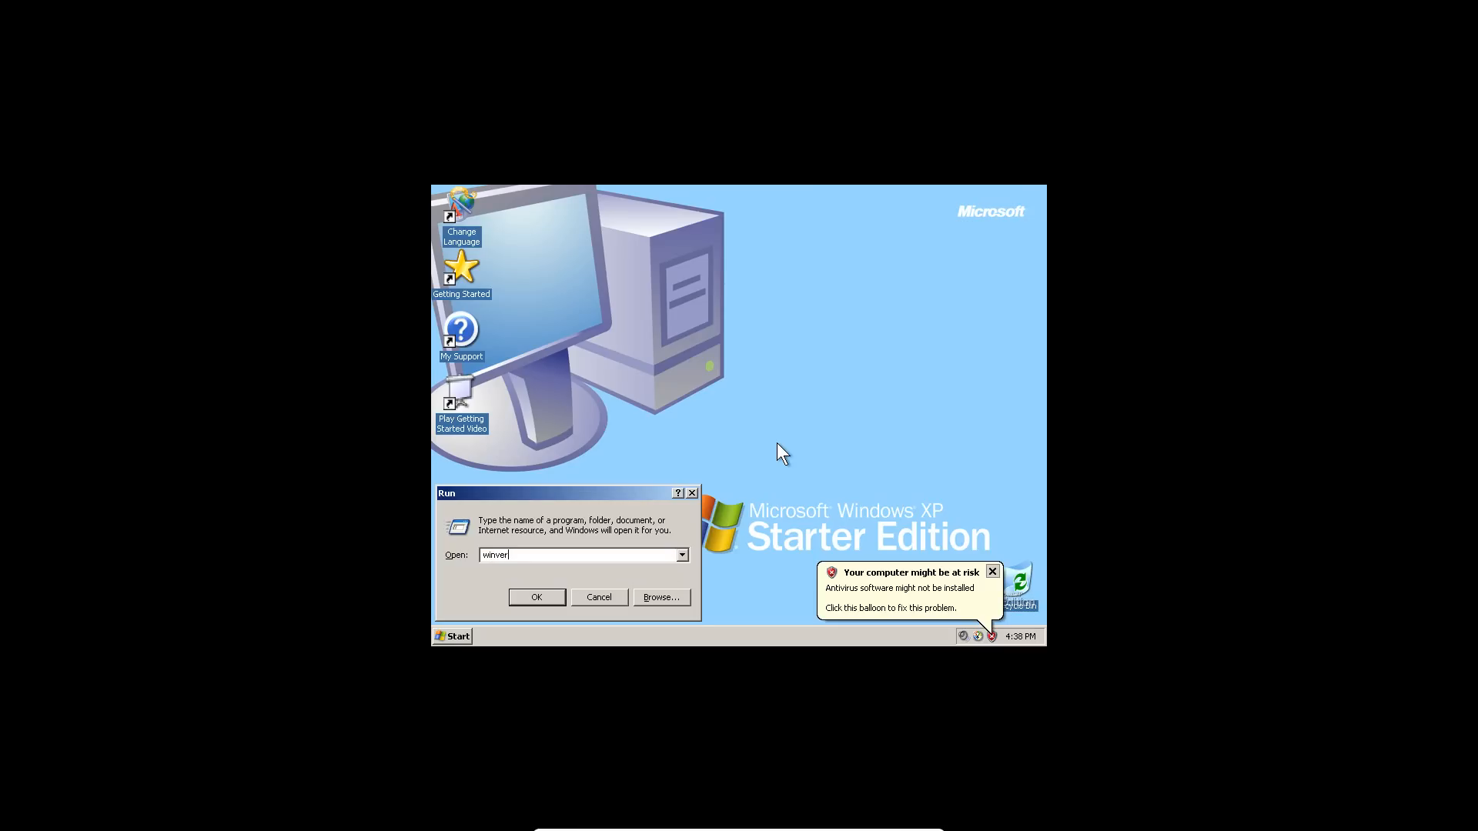
click(536, 598)
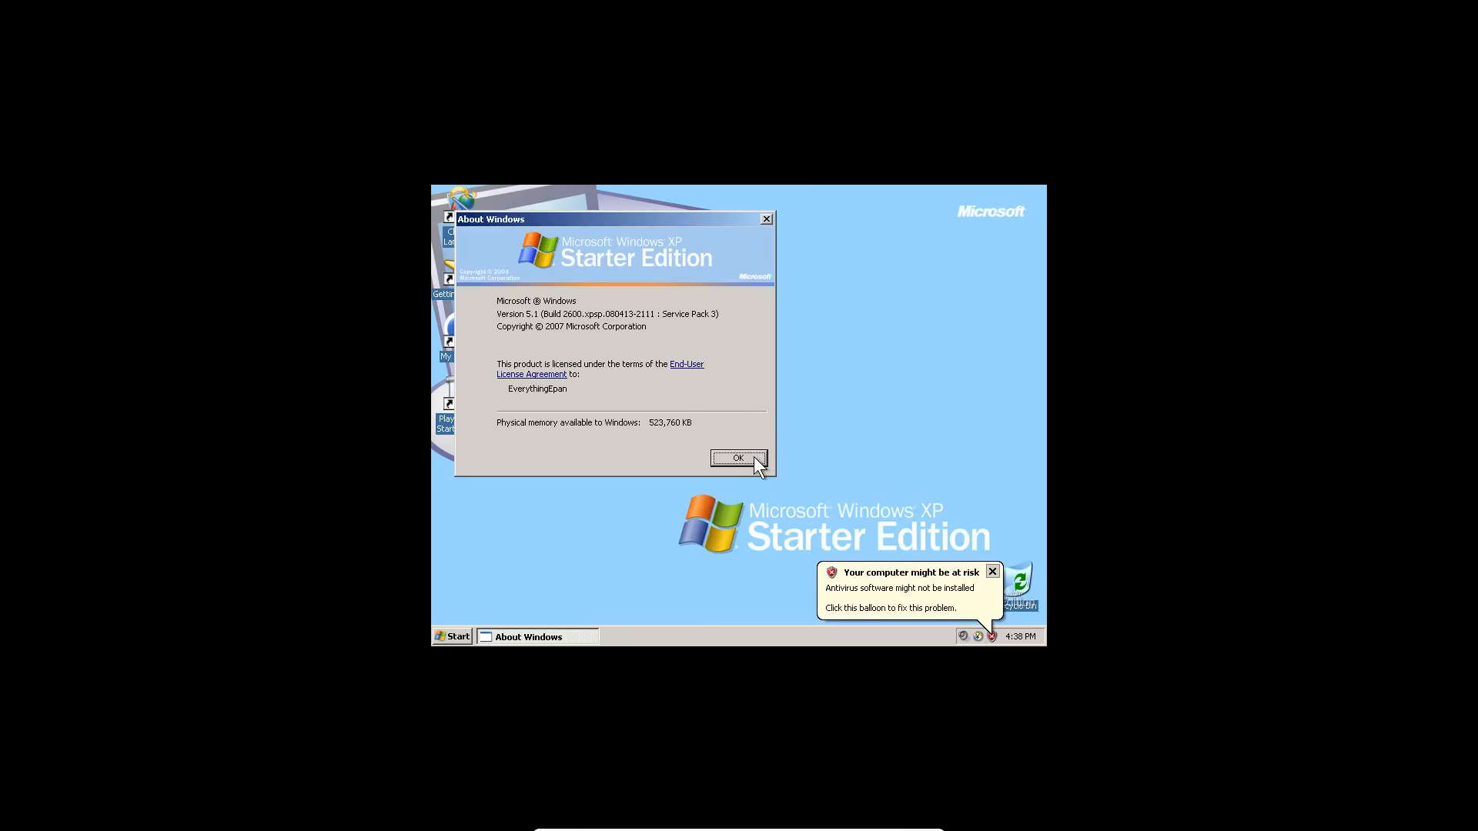
mouse_move(1041, 491)
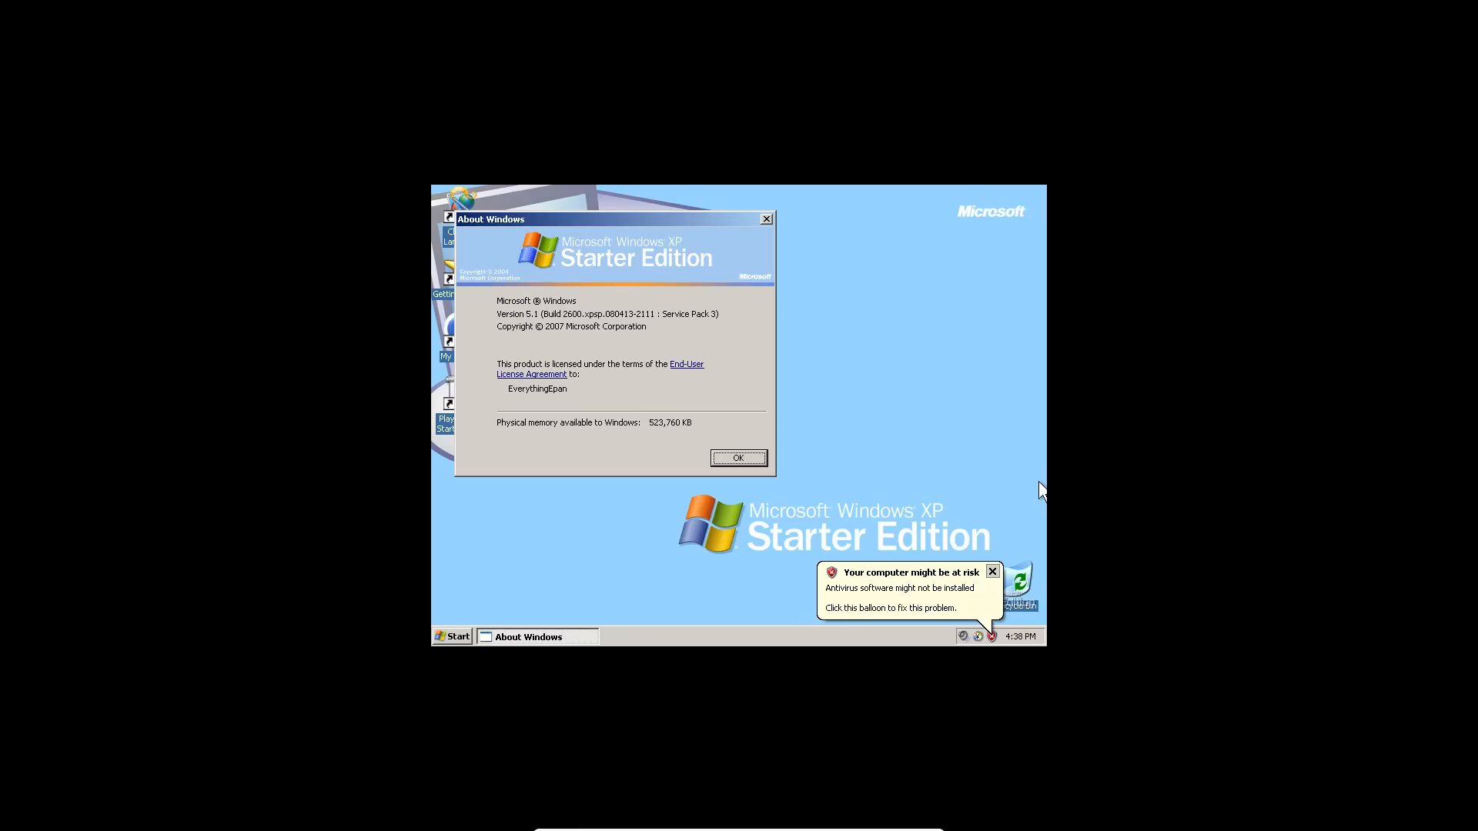